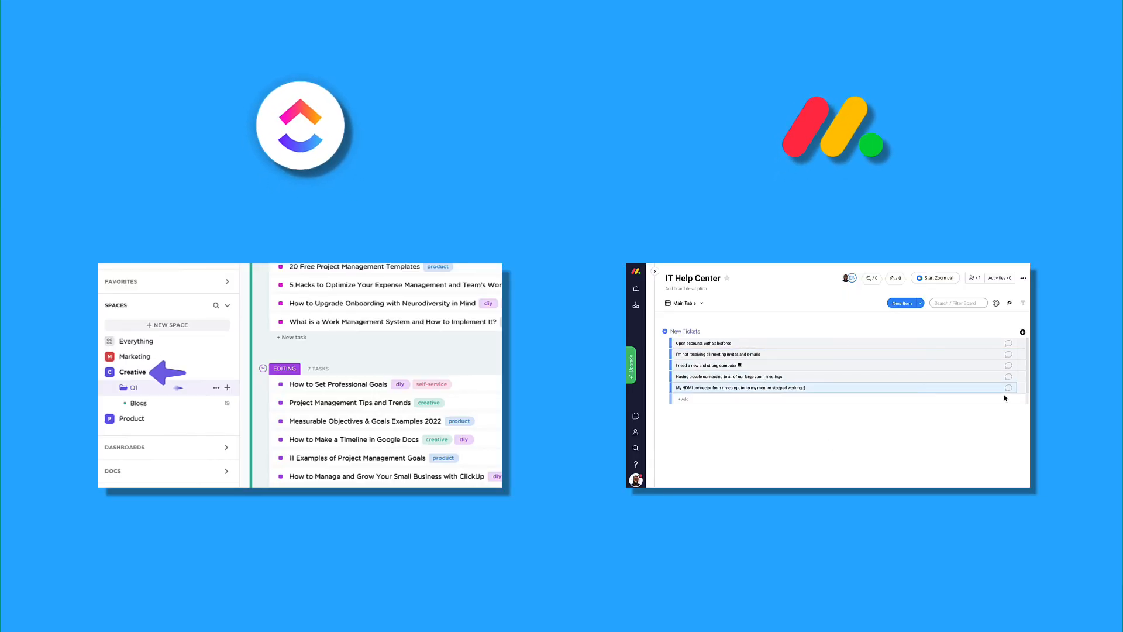
- Add a People column to the monday.com tickets and show ClickUp's Q1 Blogs list
left_click(1023, 331)
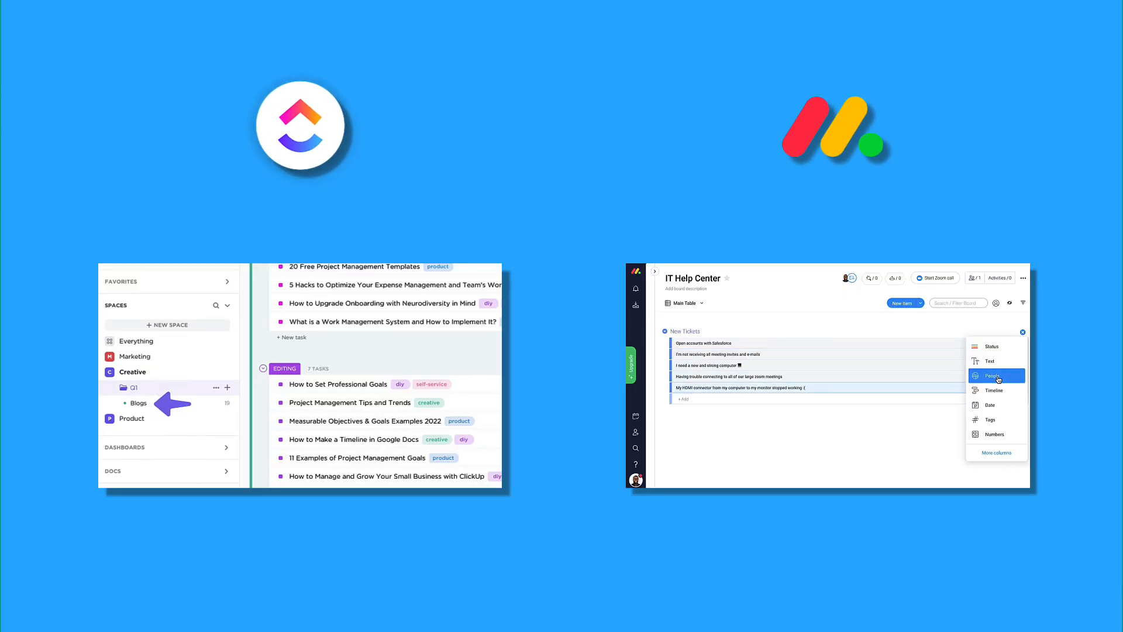
left_click(995, 374)
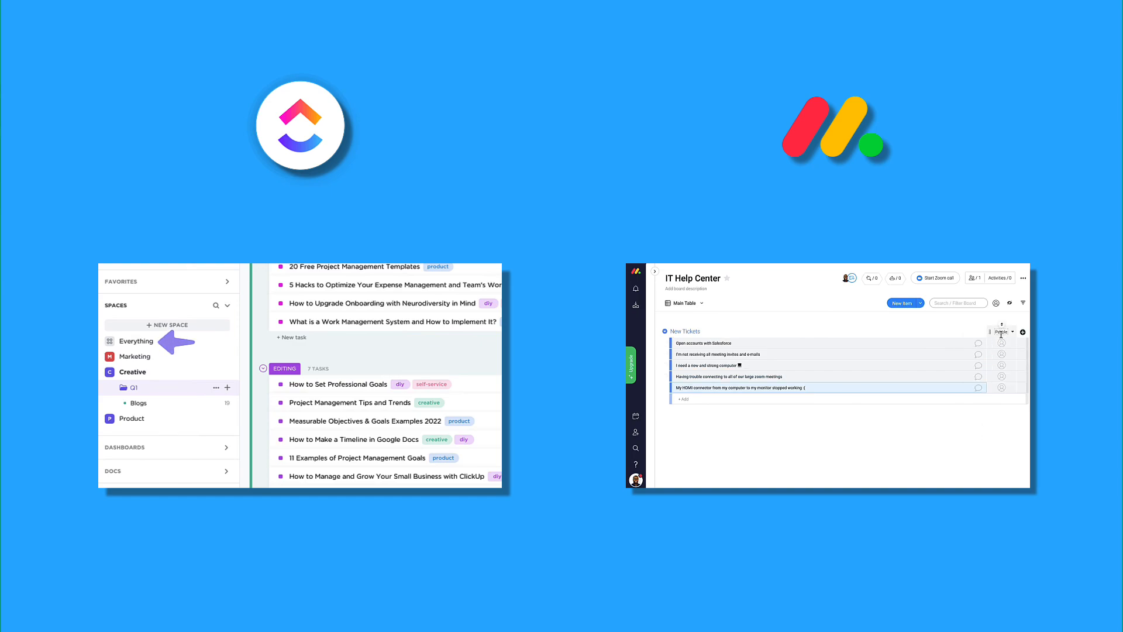
left_click(1024, 331)
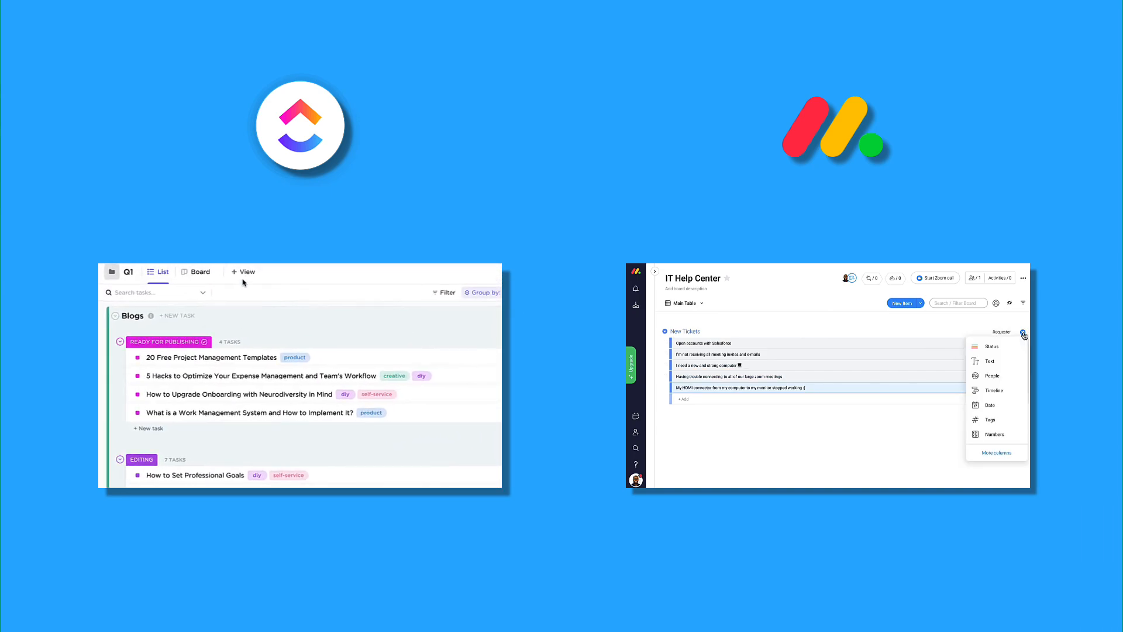
left_click(242, 271)
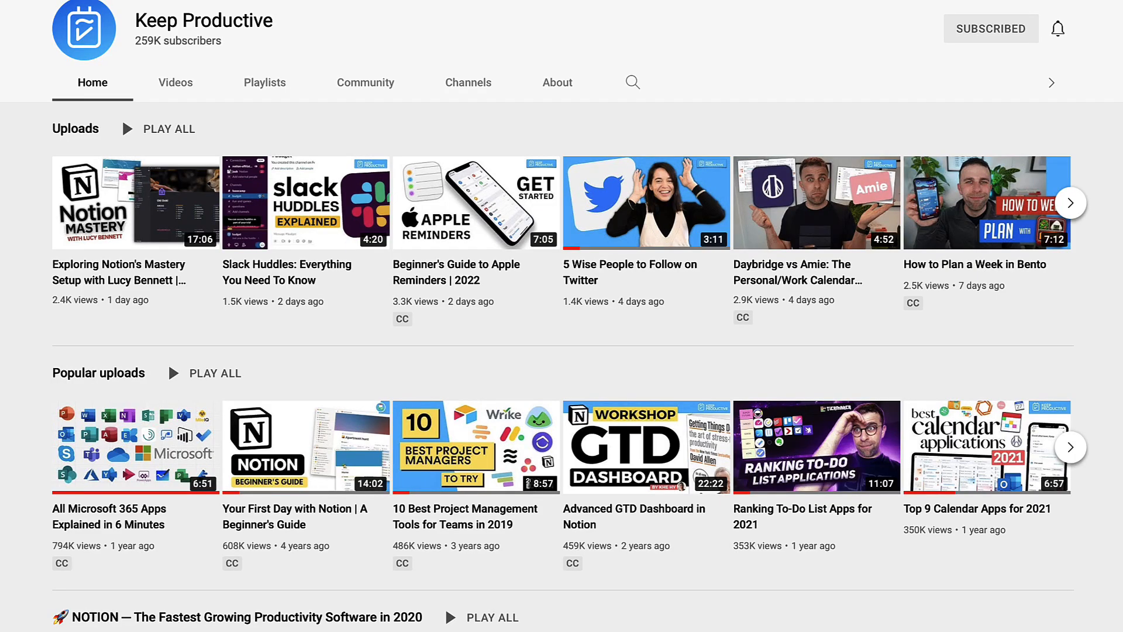
scroll("down", 3)
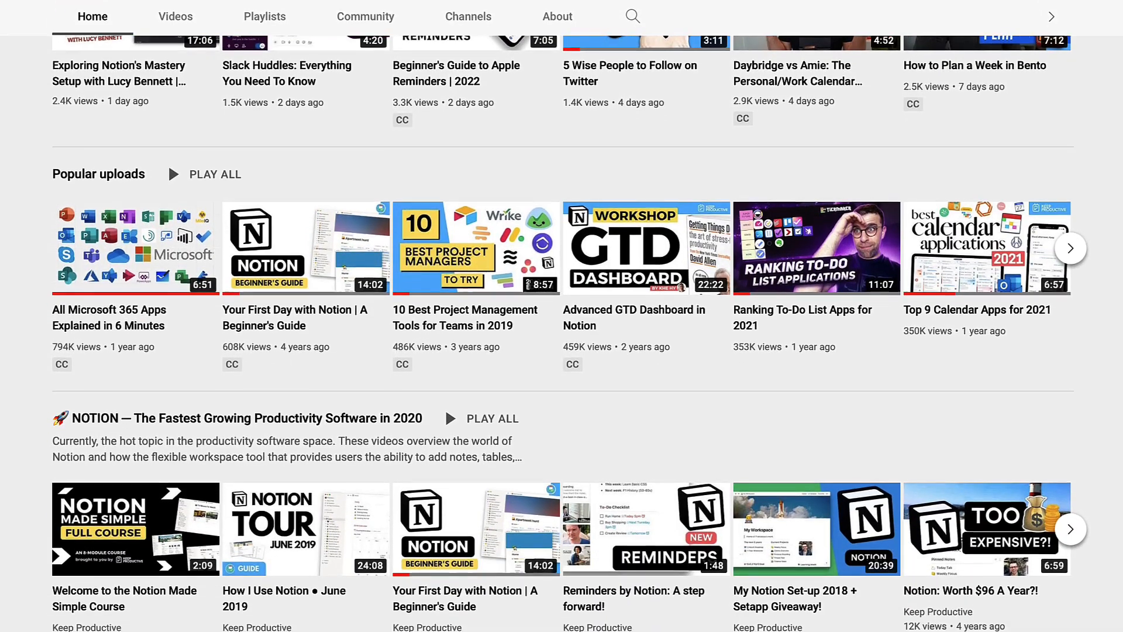
scroll("down", 3)
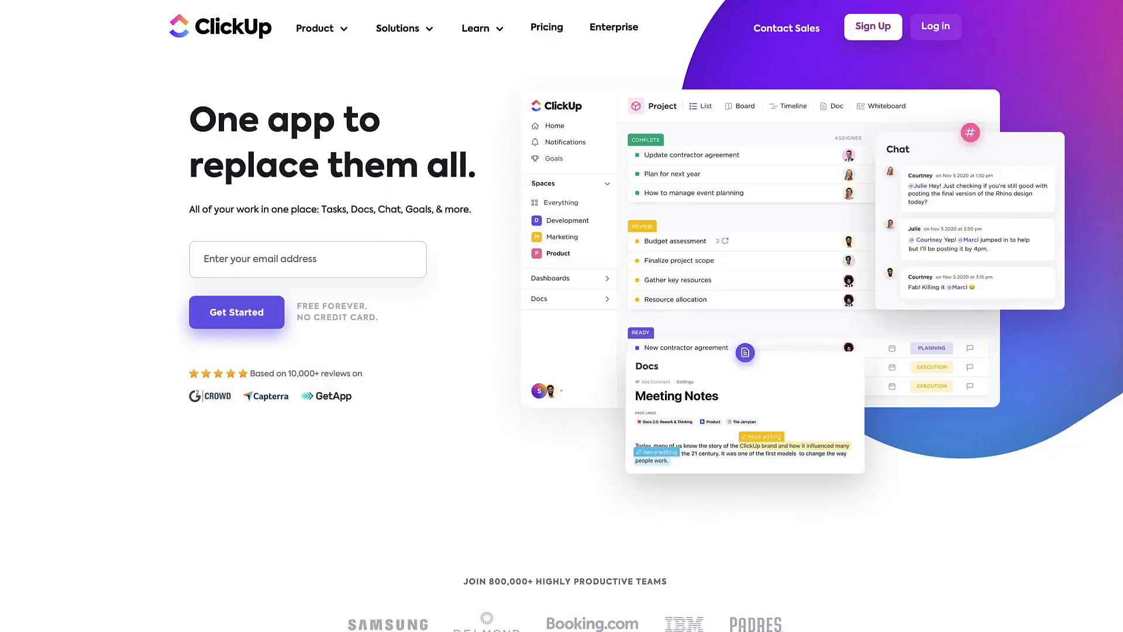
scroll("down", 3)
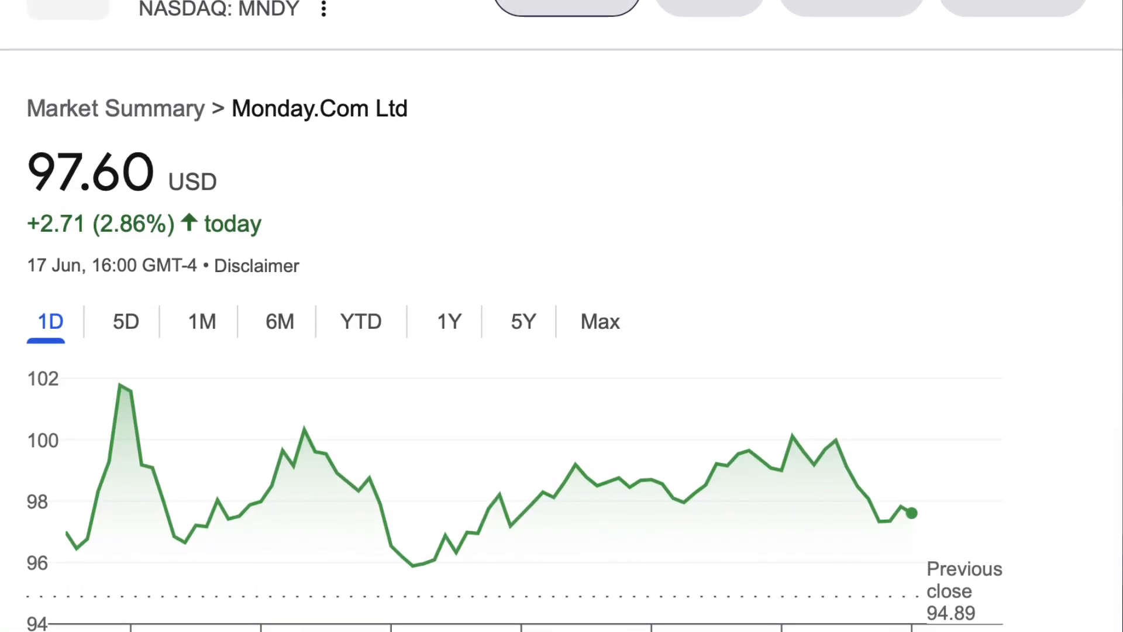
scroll("up", 3)
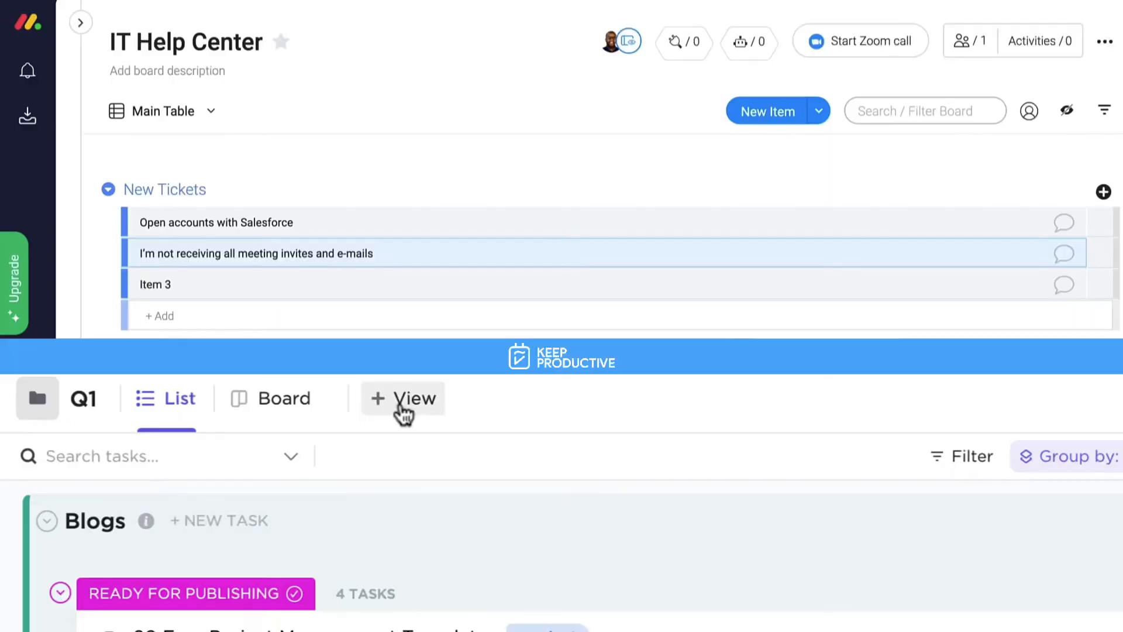
- Bring up the + View menu listing task and page views addable to the Q1 list
left_click(404, 398)
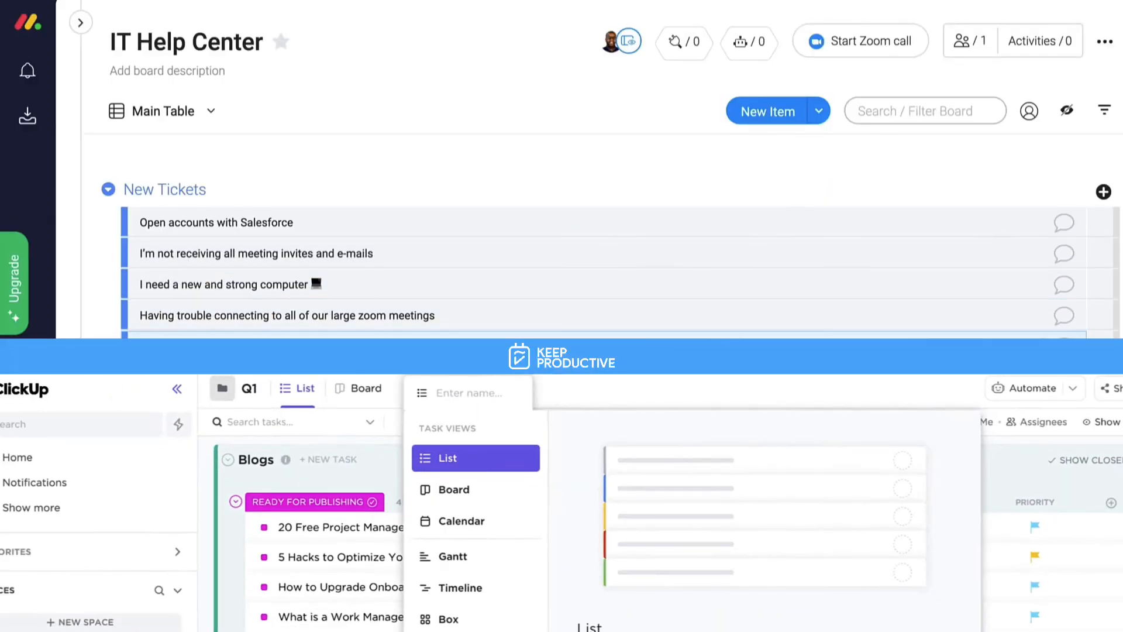
left_click(1102, 191)
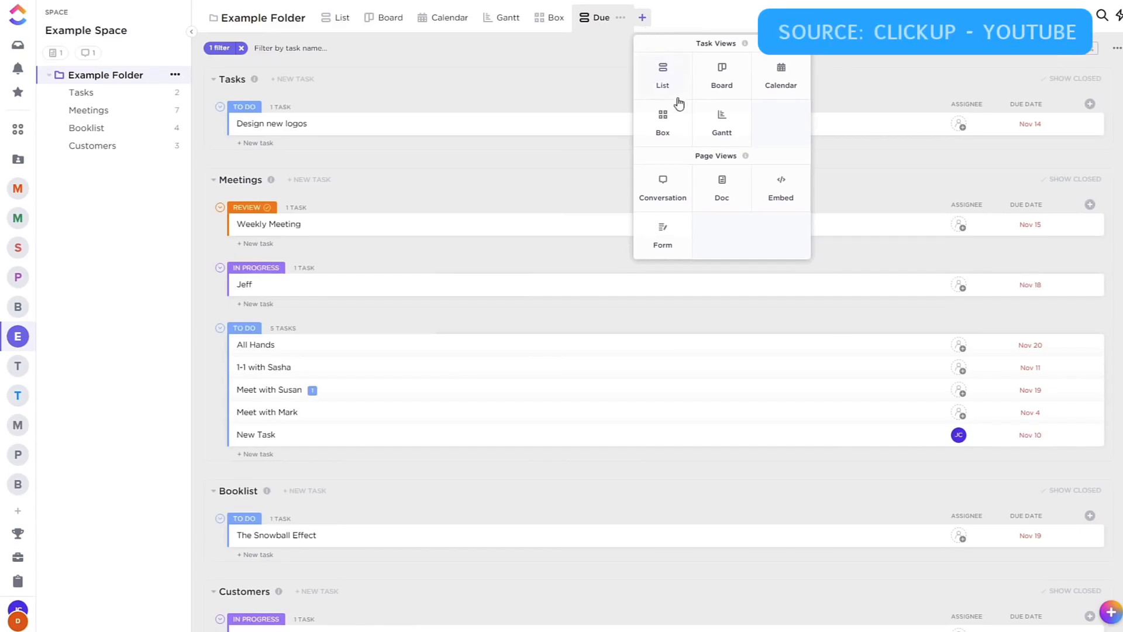
- View the Example Folder's tasks as a List, then as a status Board
left_click(662, 75)
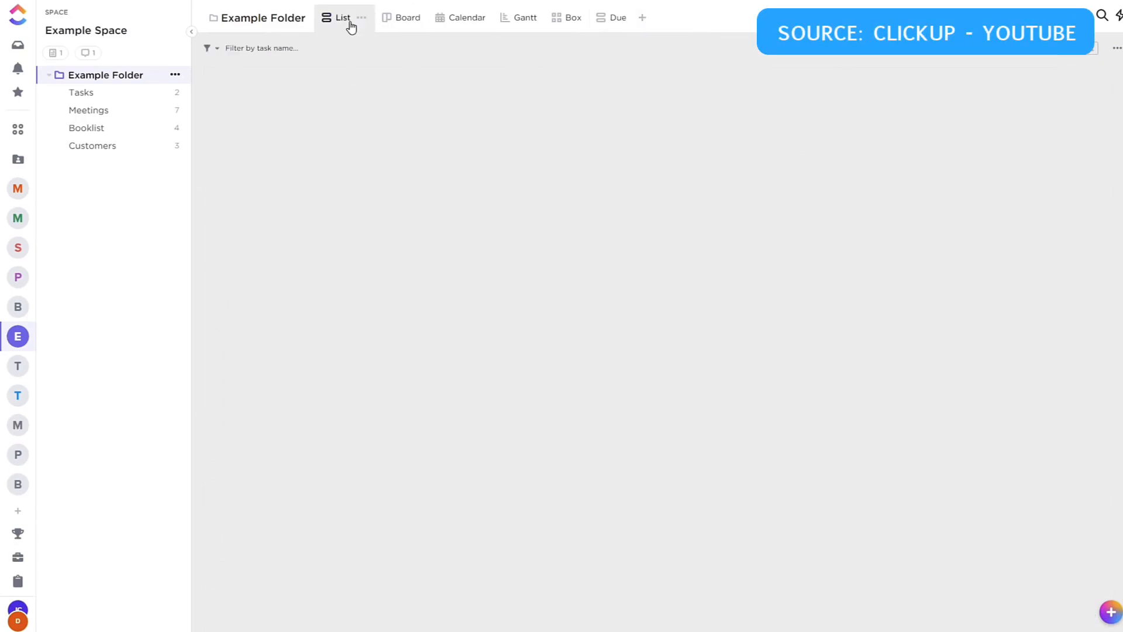
left_click(341, 18)
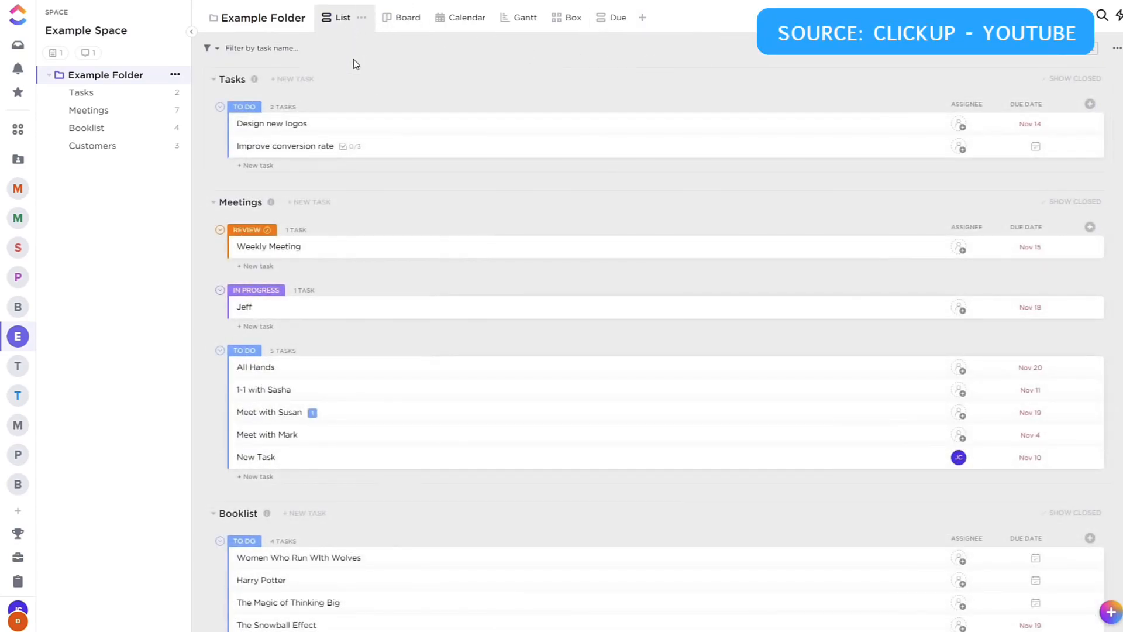
left_click(385, 17)
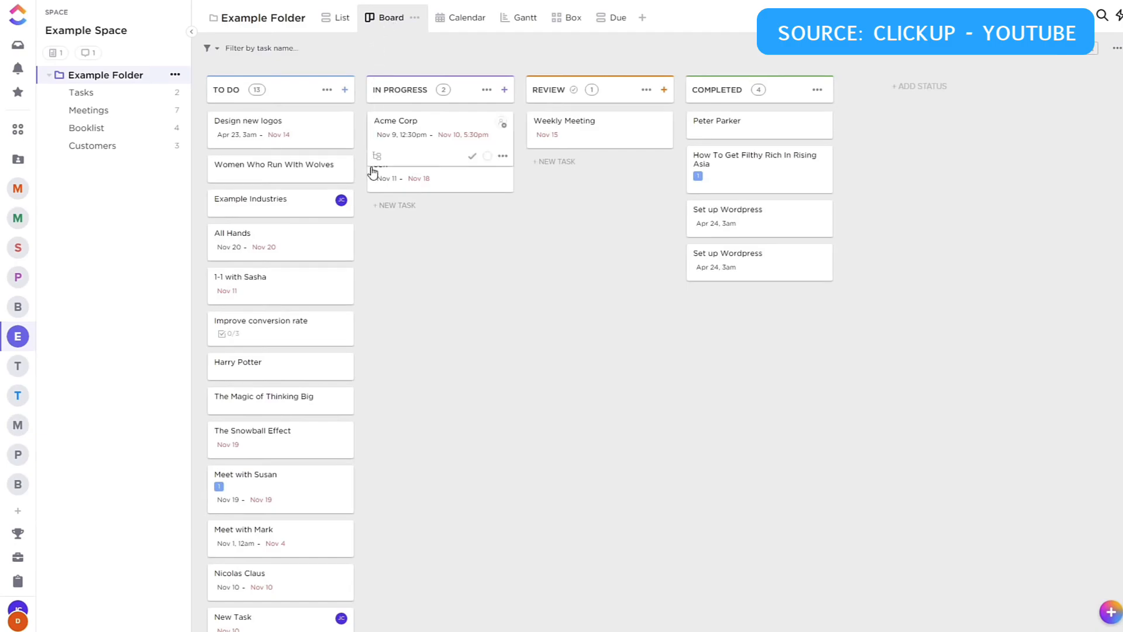
left_click(452, 17)
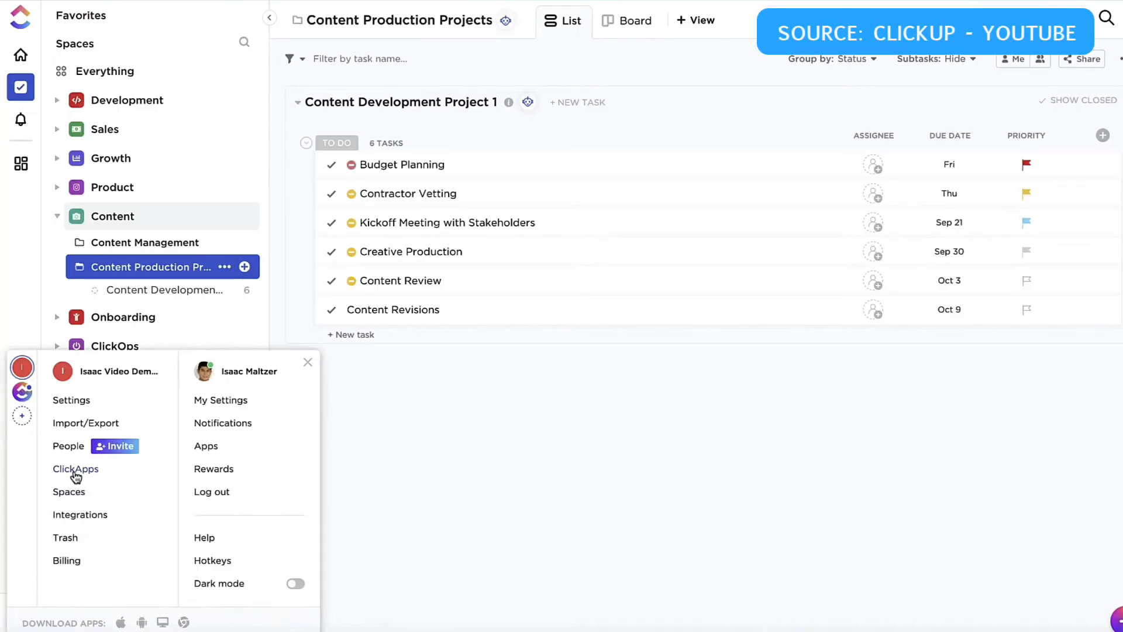
- Reach the workspace's ClickApps settings from the workspace menu
left_click(75, 468)
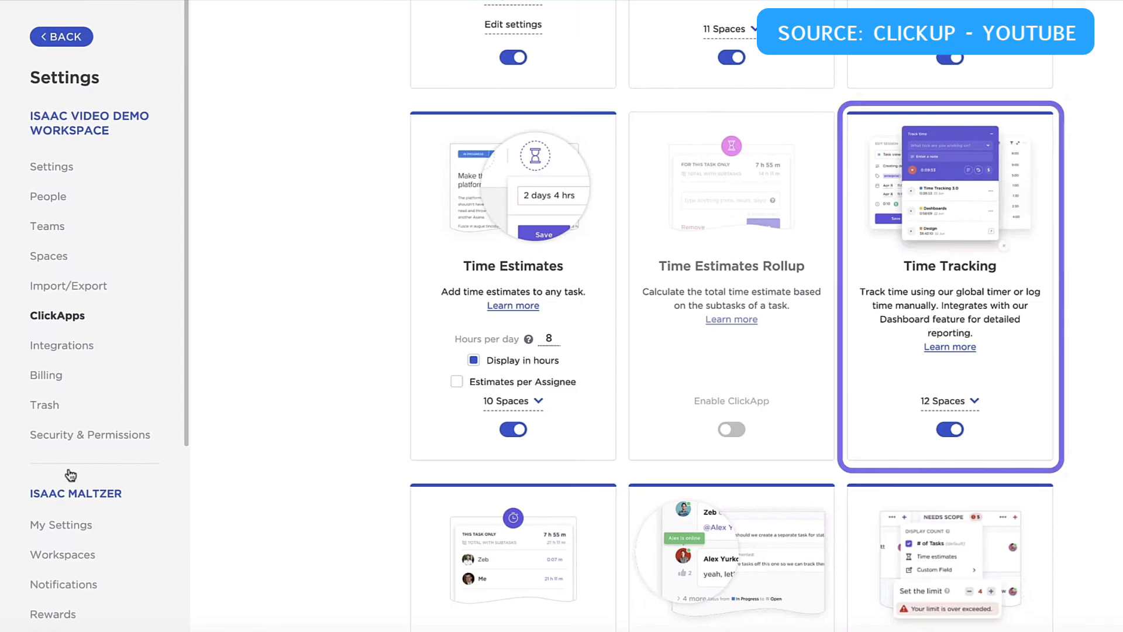
left_click(61, 36)
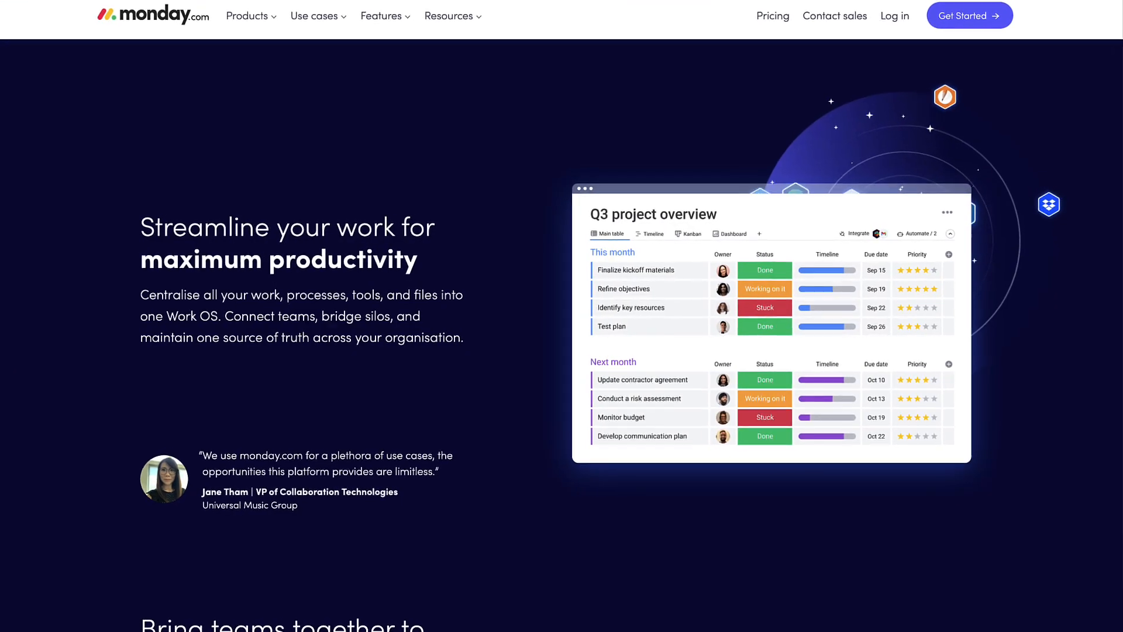
scroll("down", 3)
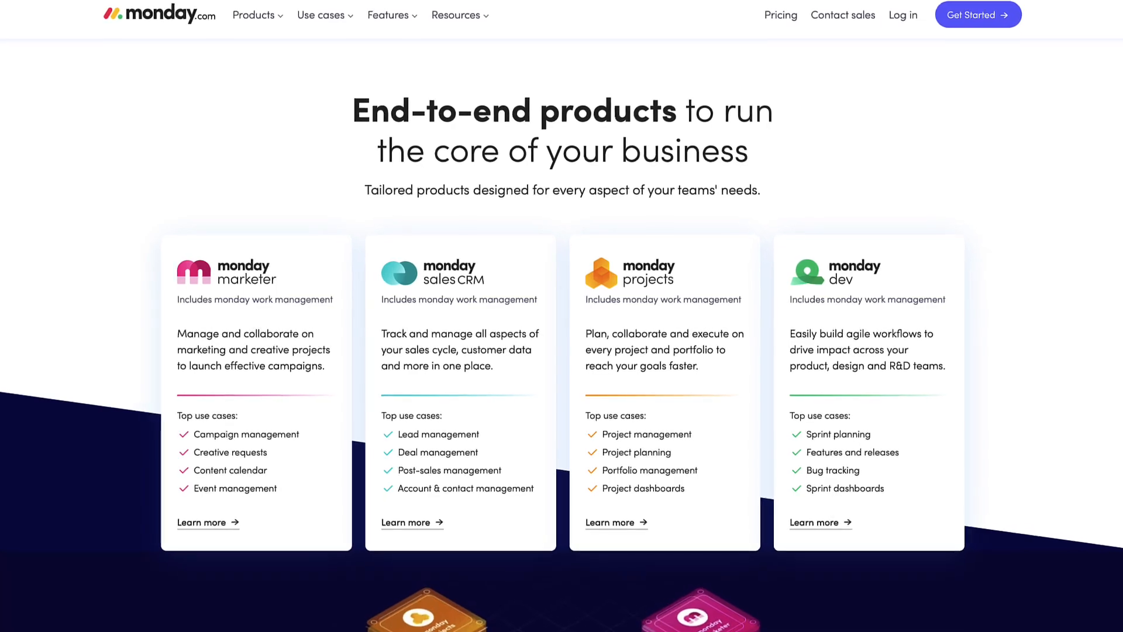
scroll("down", 3)
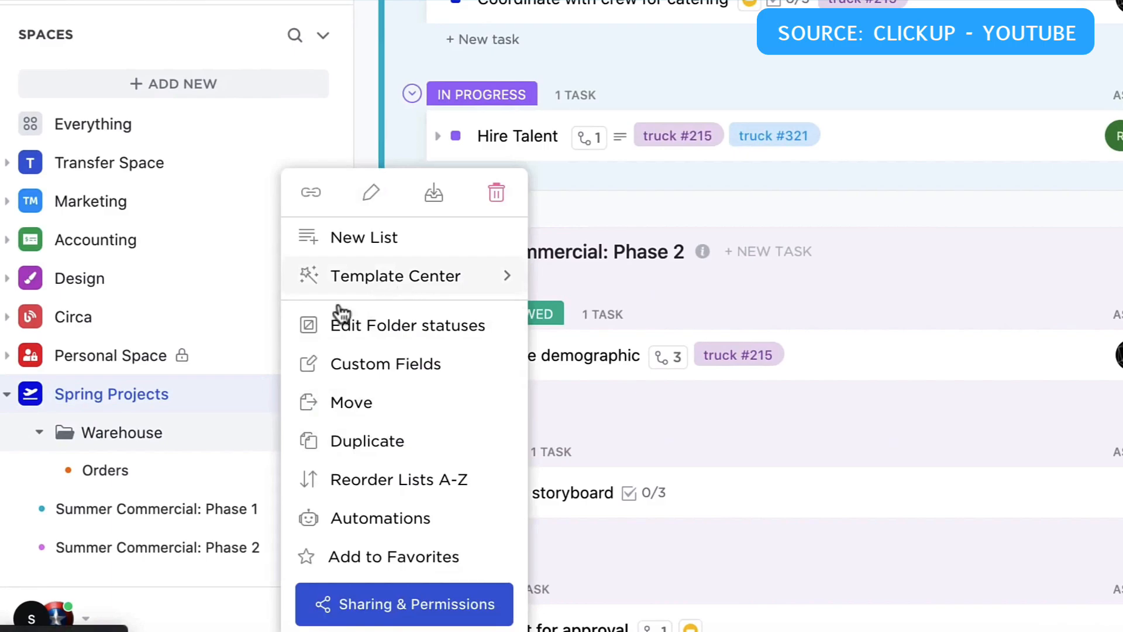
- Show the sidebar folder's ... options for lists, templates and folder management
left_click(394, 276)
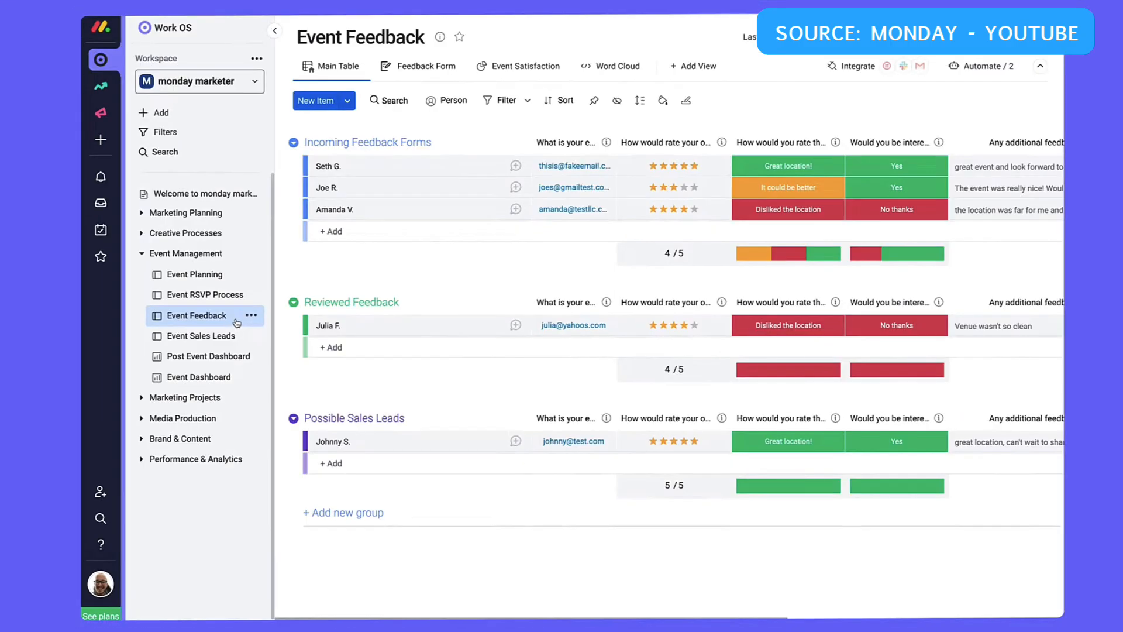
- Show the Event Feedback board under Event Management in the sidebar
left_click(425, 65)
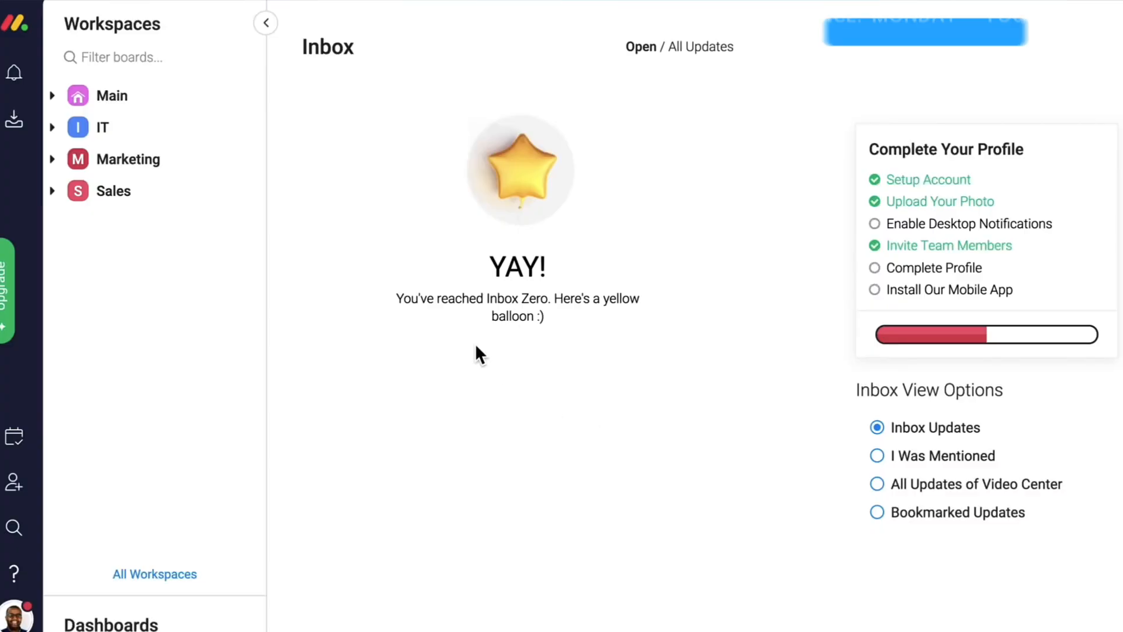
- Create a new blank board named IT Help Center in the workspace
left_click(242, 95)
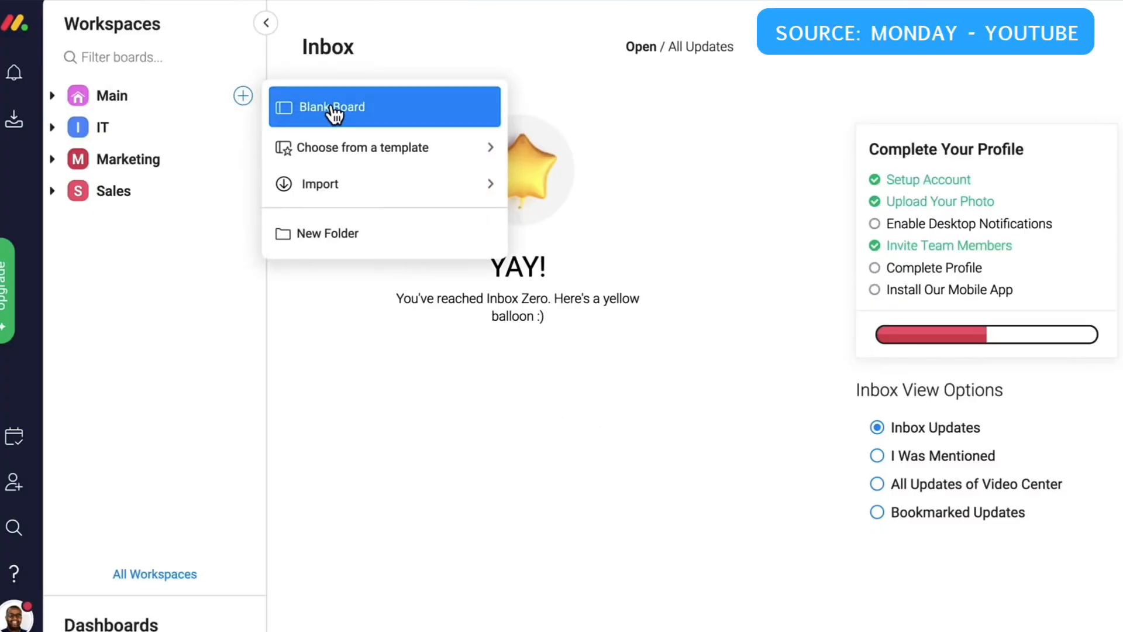
left_click(332, 107)
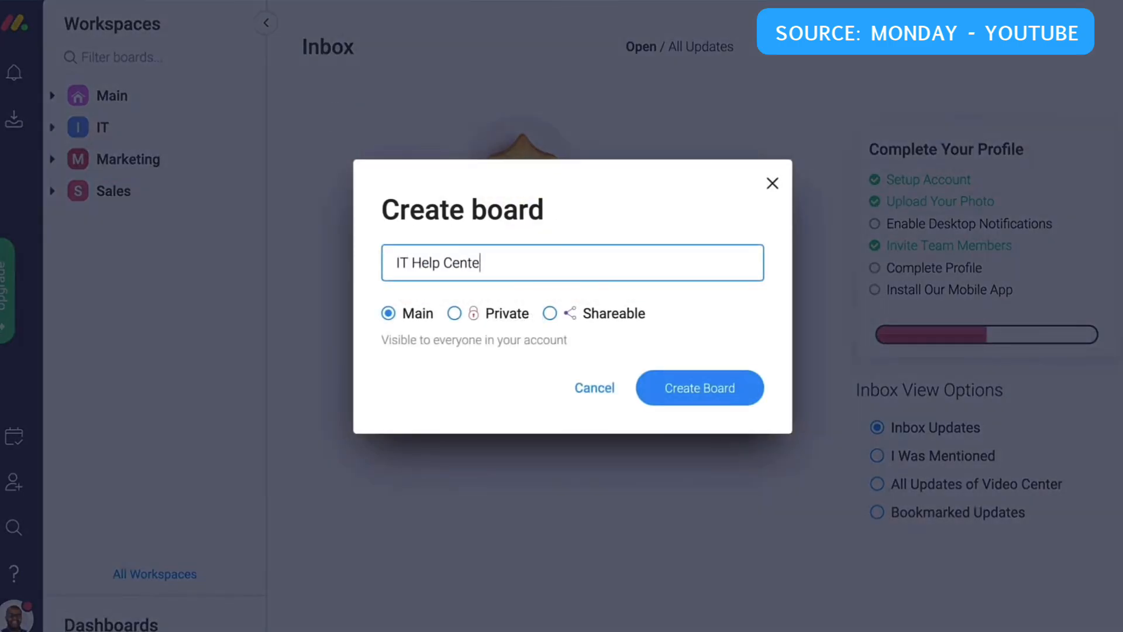
left_click(700, 388)
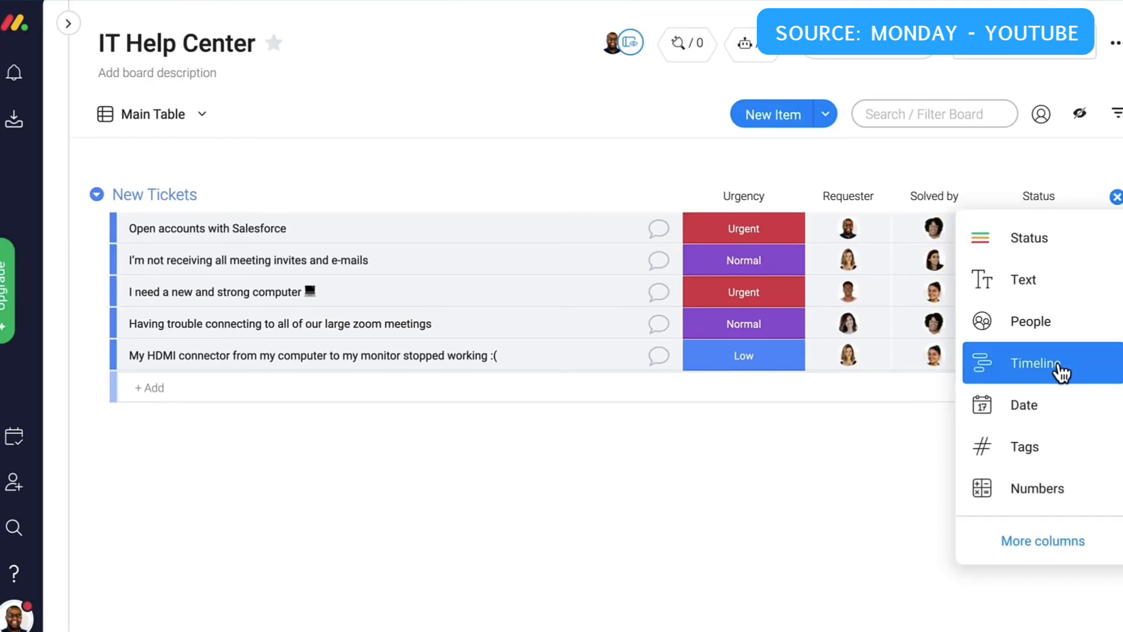
- Add a Timeline column with a date range, then list the board's other views from Main Table
left_click(1036, 363)
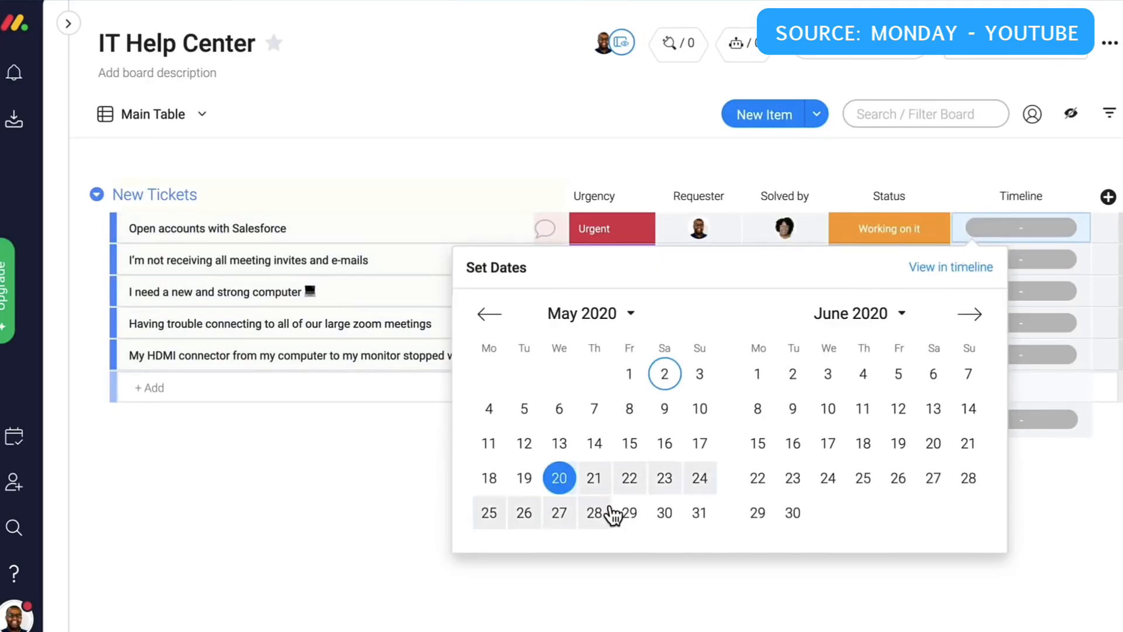
left_click(630, 512)
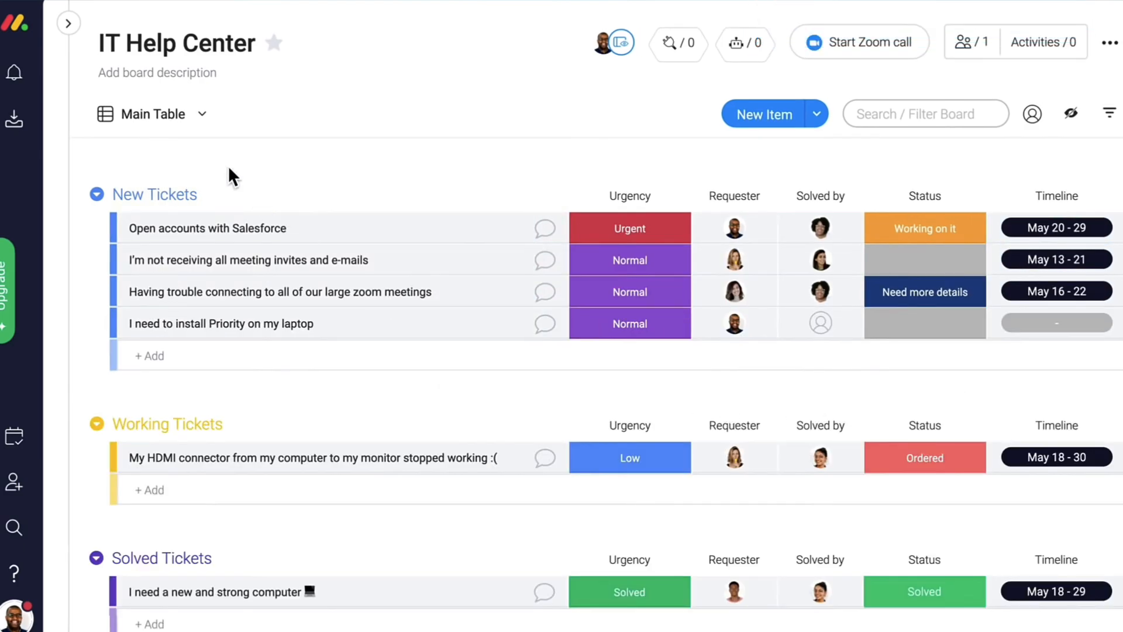
left_click(202, 113)
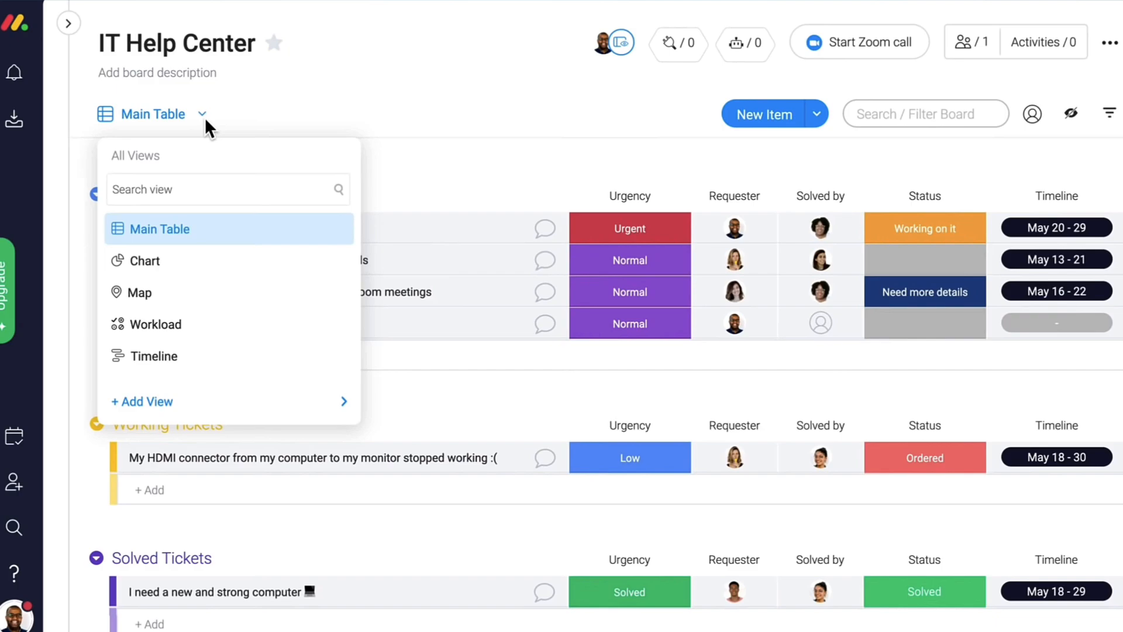
left_click(154, 355)
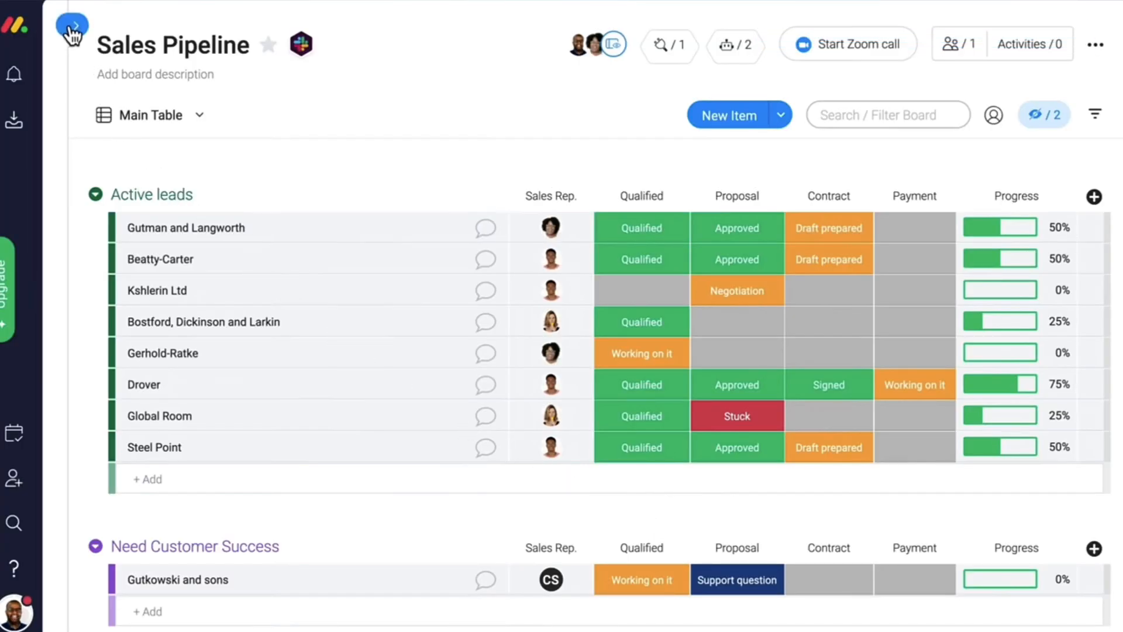
- Switch from the Sales Pipeline board to the Main workspace via the Workspaces panel
left_click(71, 25)
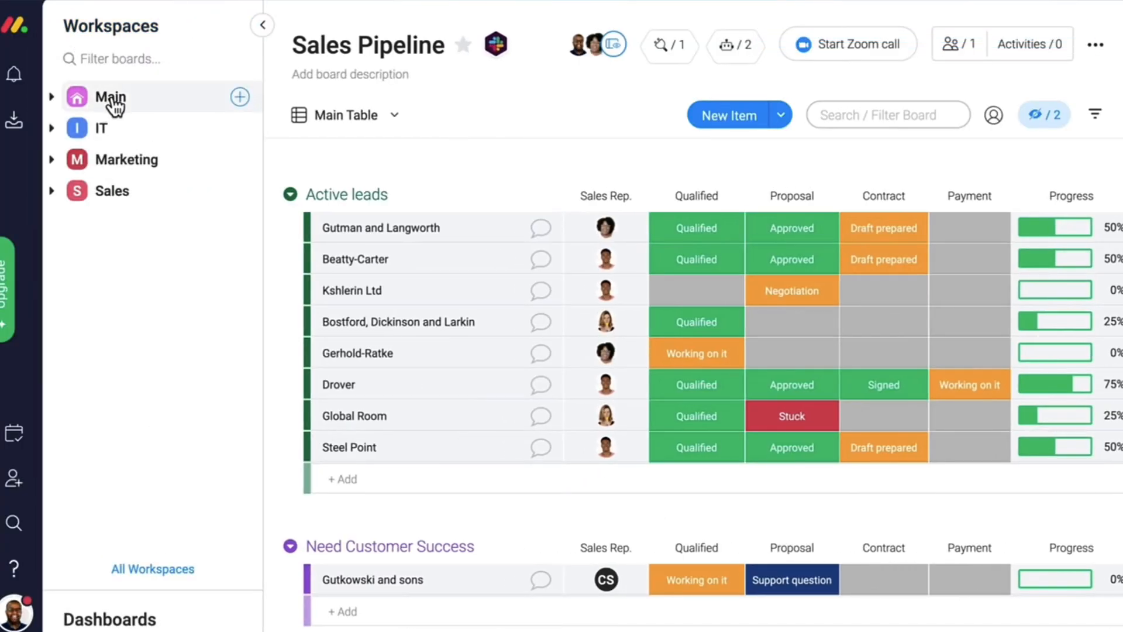
left_click(239, 97)
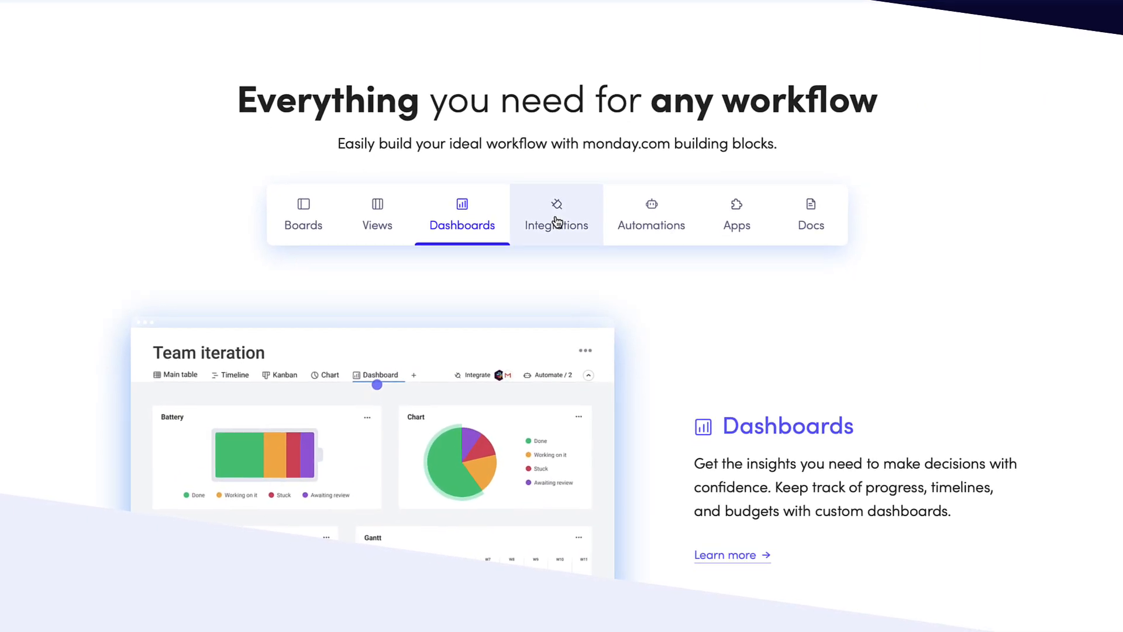
- Show the Integrations building block in the homepage's 'Everything you need' showcase
scroll("up", 3)
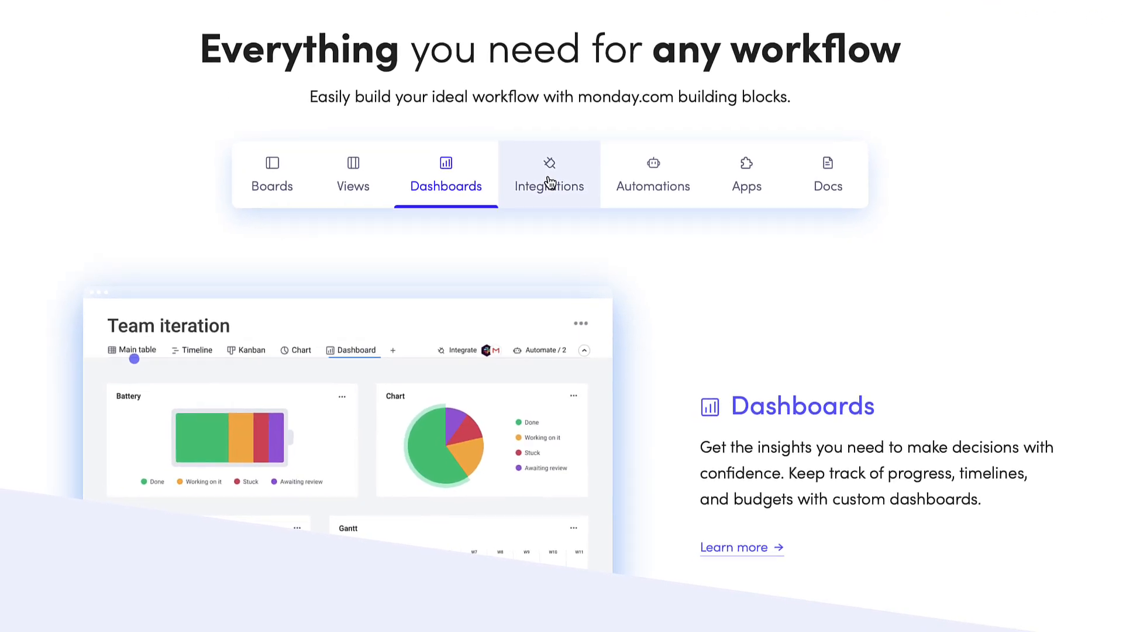
scroll("down", 3)
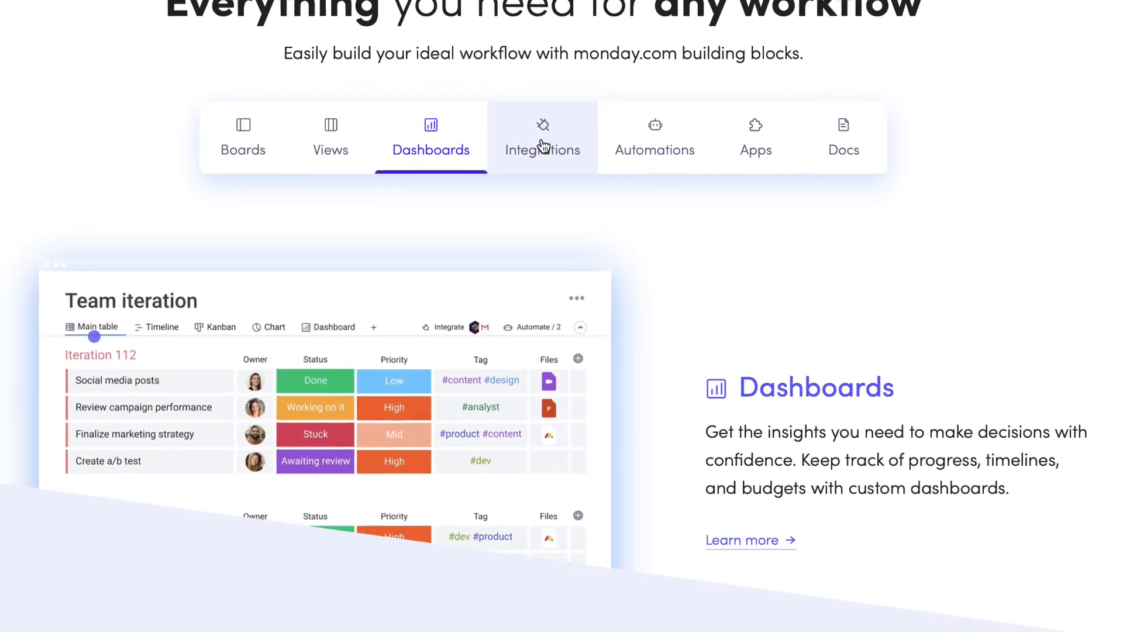
left_click(542, 136)
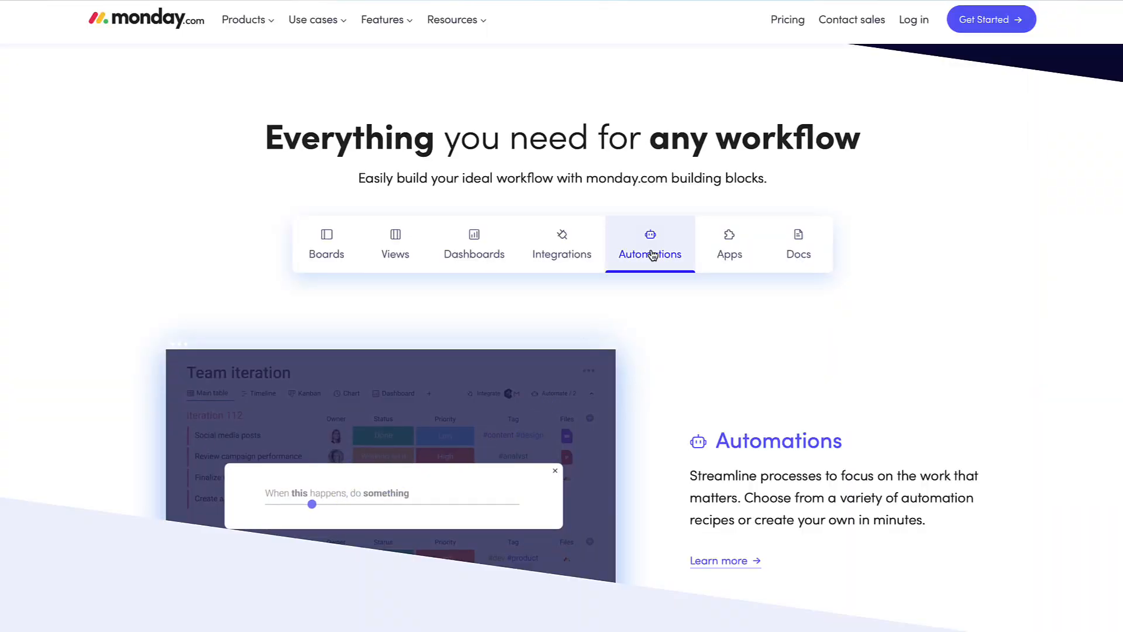
- Show the Automations Center's Status Change recipe category
left_click(649, 243)
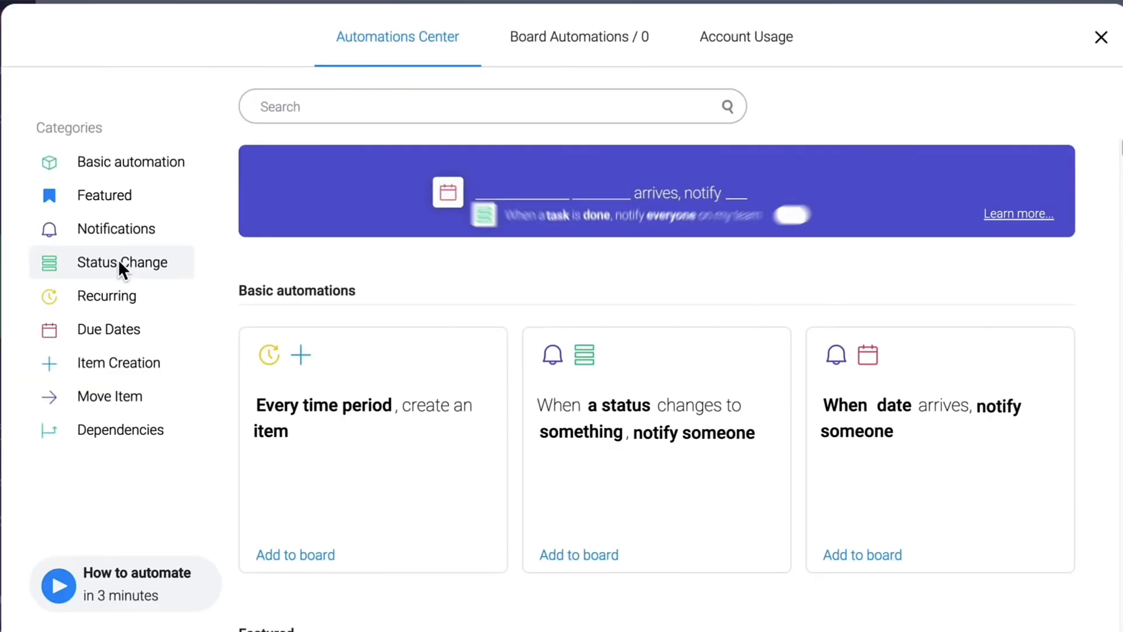
left_click(1101, 36)
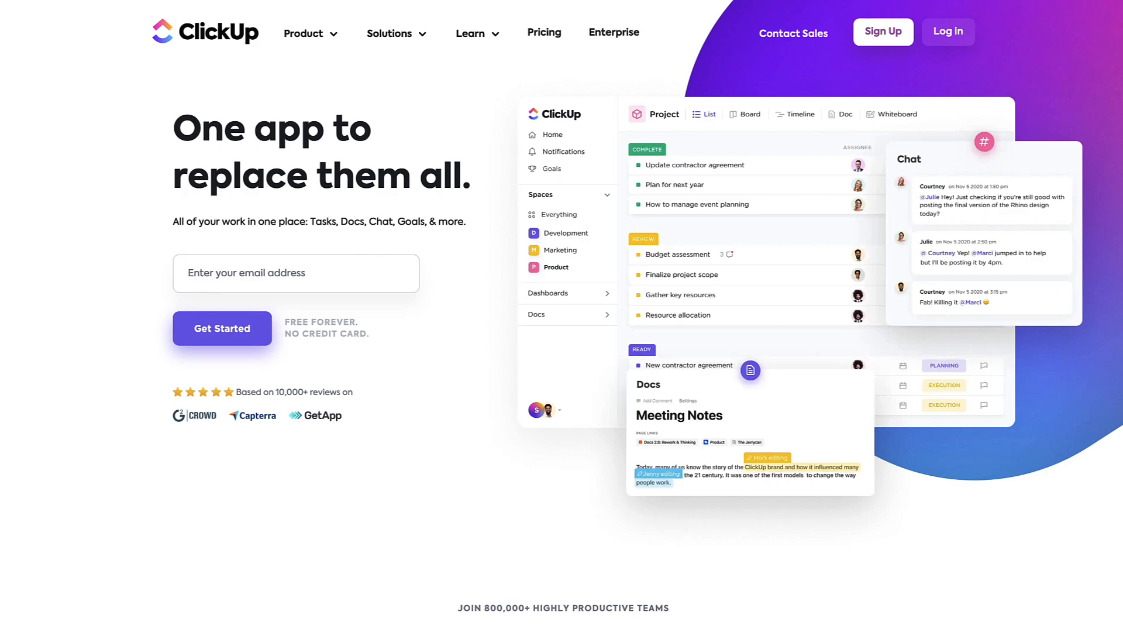
- Show the Dashboards showcase in ClickUp's Docs/Whiteboards/Dashboards homepage section
scroll("down", 3)
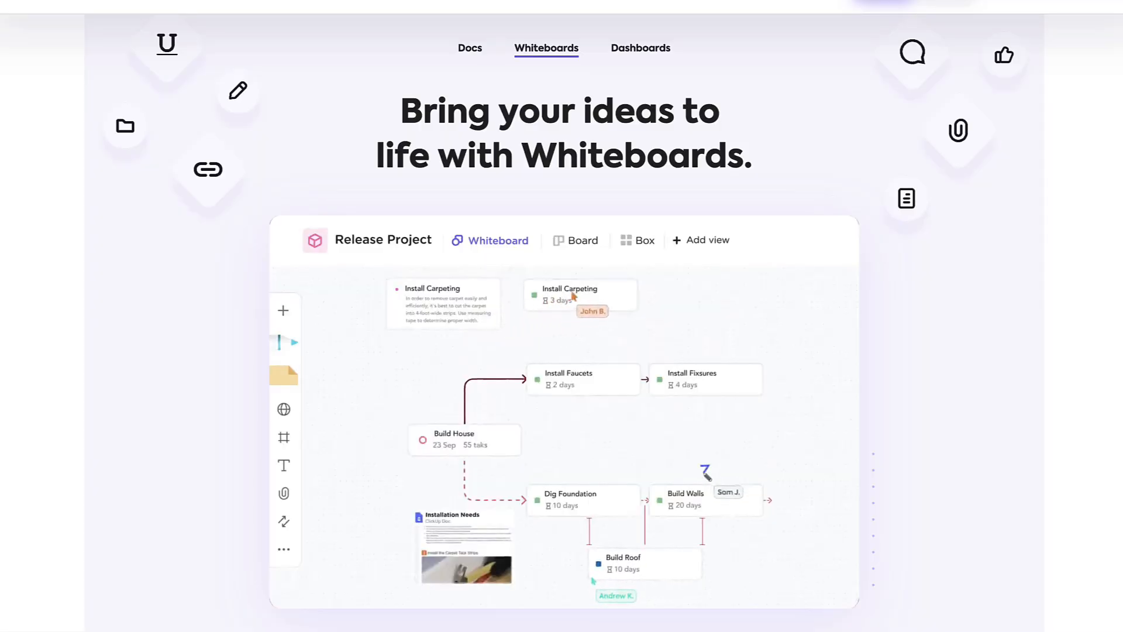
left_click(640, 47)
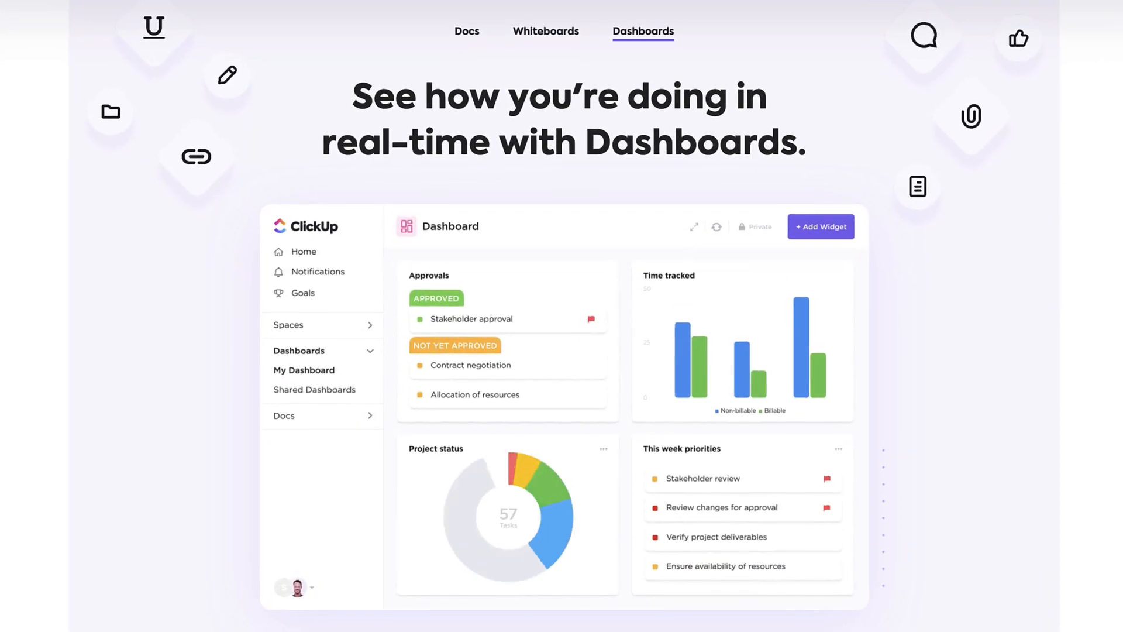
scroll("down", 3)
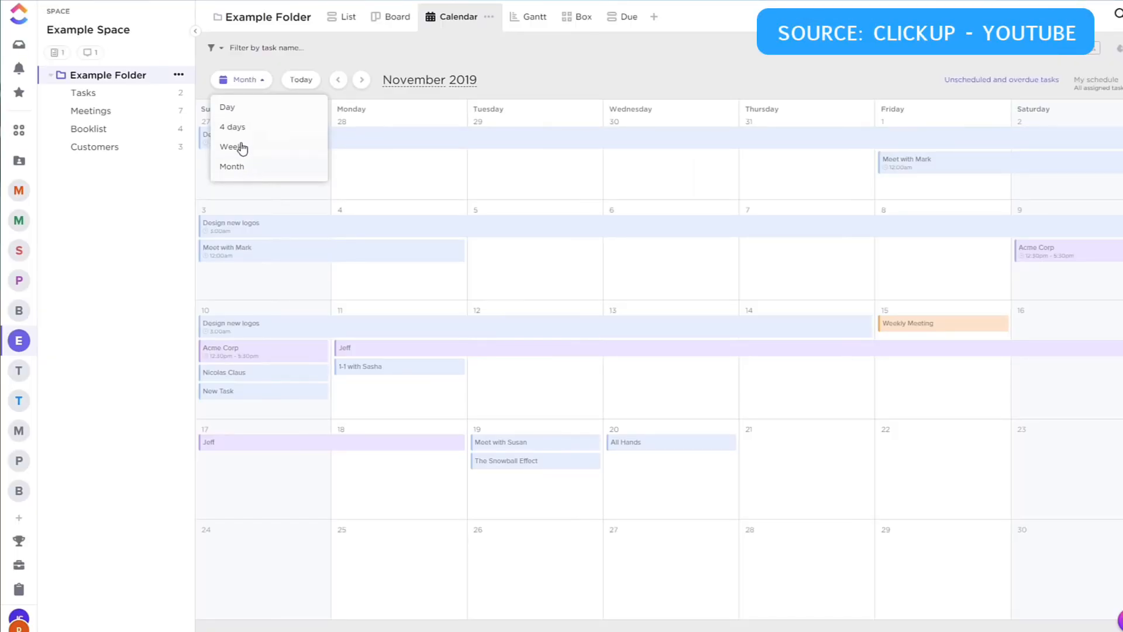
- Switch the ClickUp calendar to Week view, then filter list templates by Created By
left_click(566, 16)
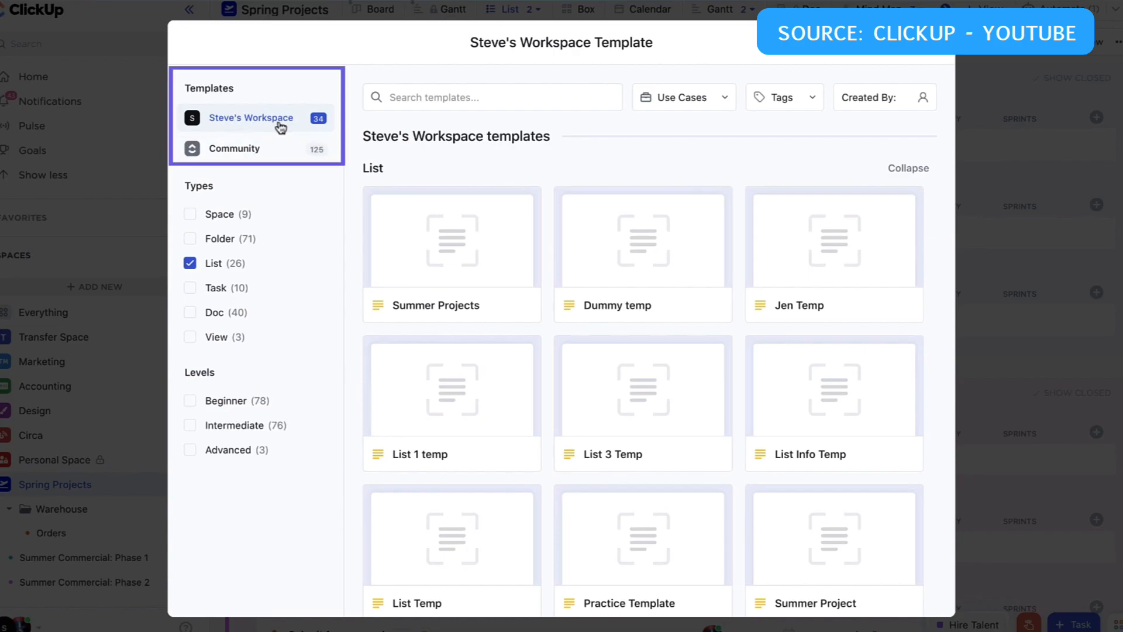
mouse_move(274, 155)
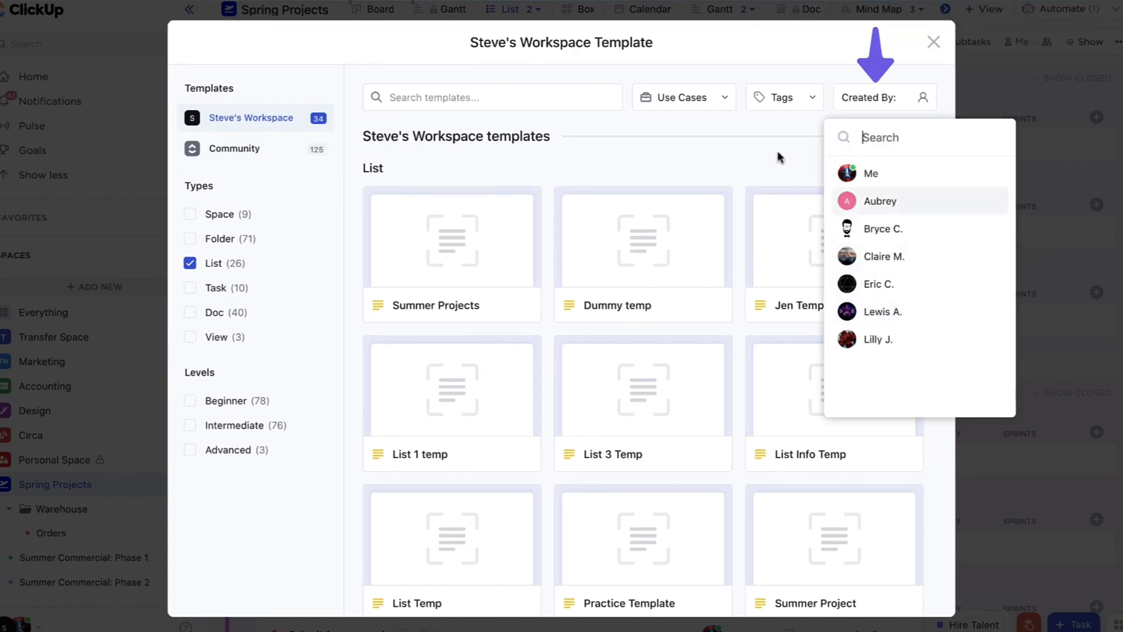
left_click(773, 158)
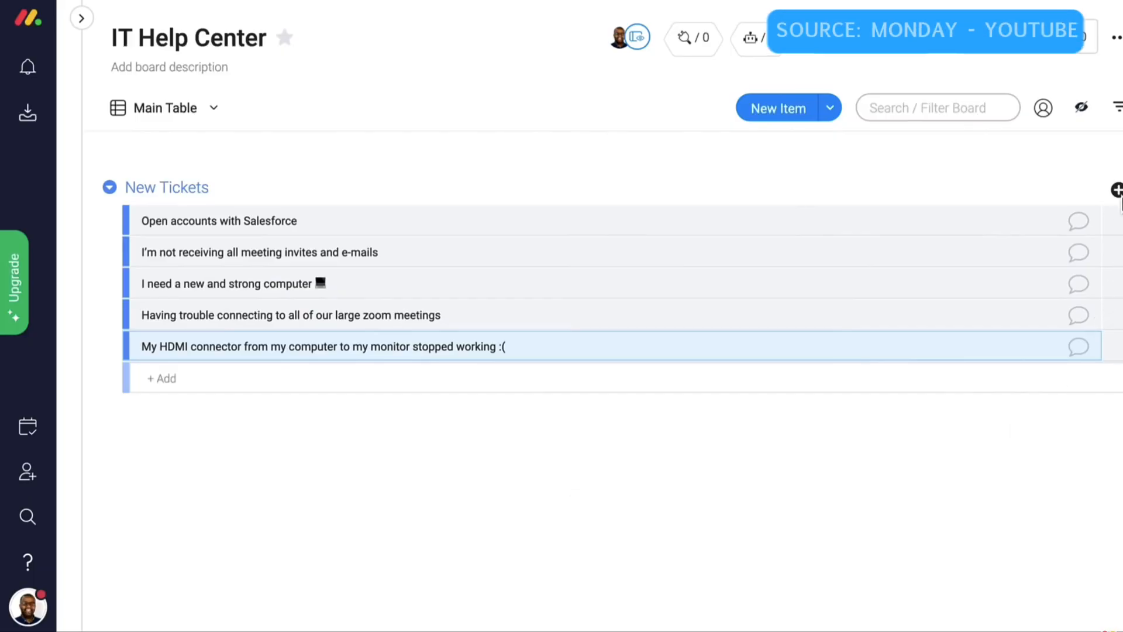
- Add a People column to the IT Help Center board from the column type list
left_click(1115, 190)
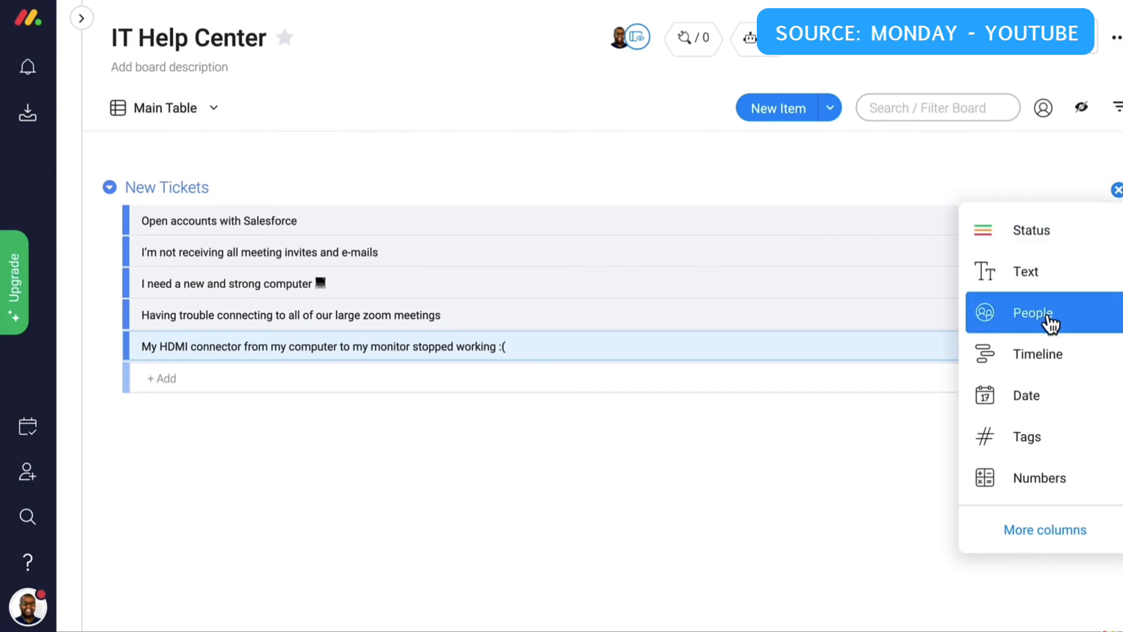
left_click(1032, 313)
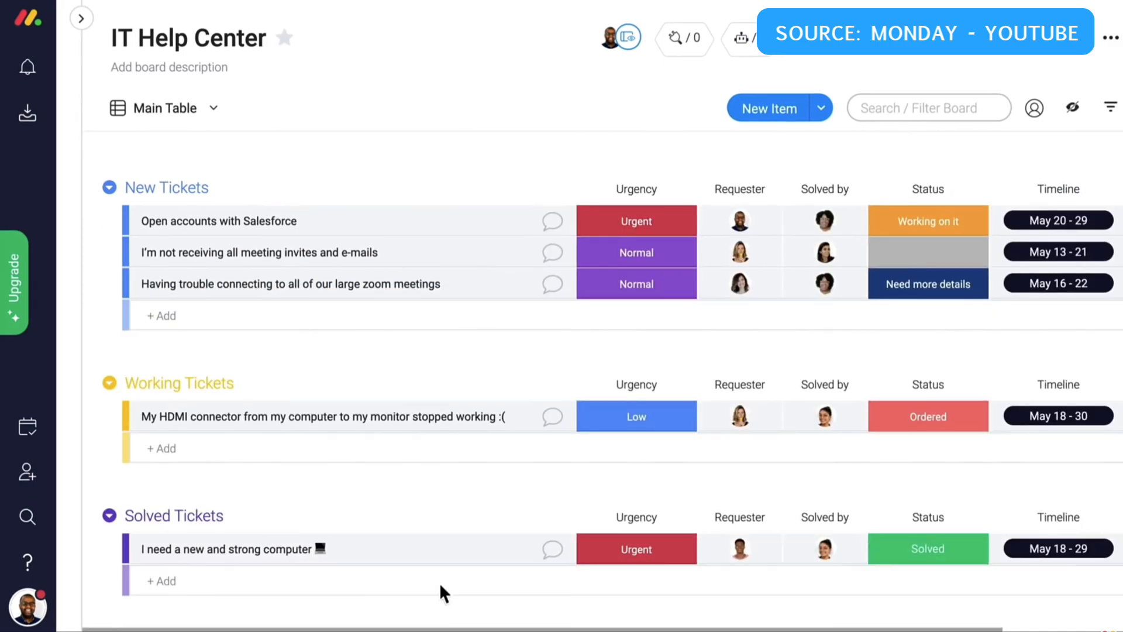
left_click(1106, 108)
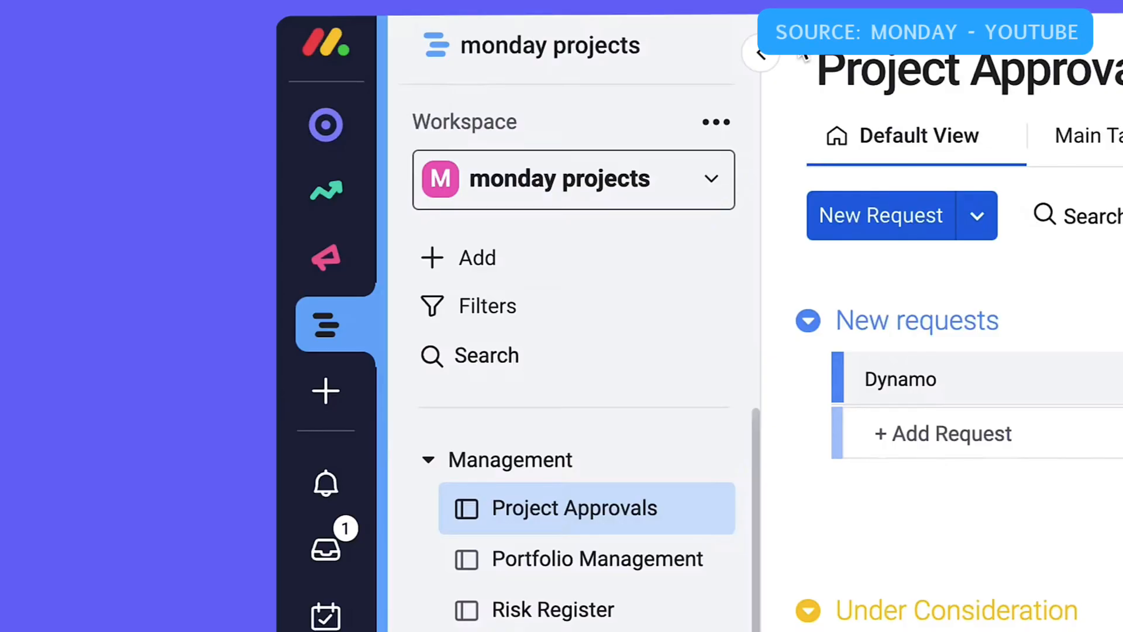
- Scroll the workspace sidebar and Portfolio Management board of upcoming and active projects
scroll("down", 3)
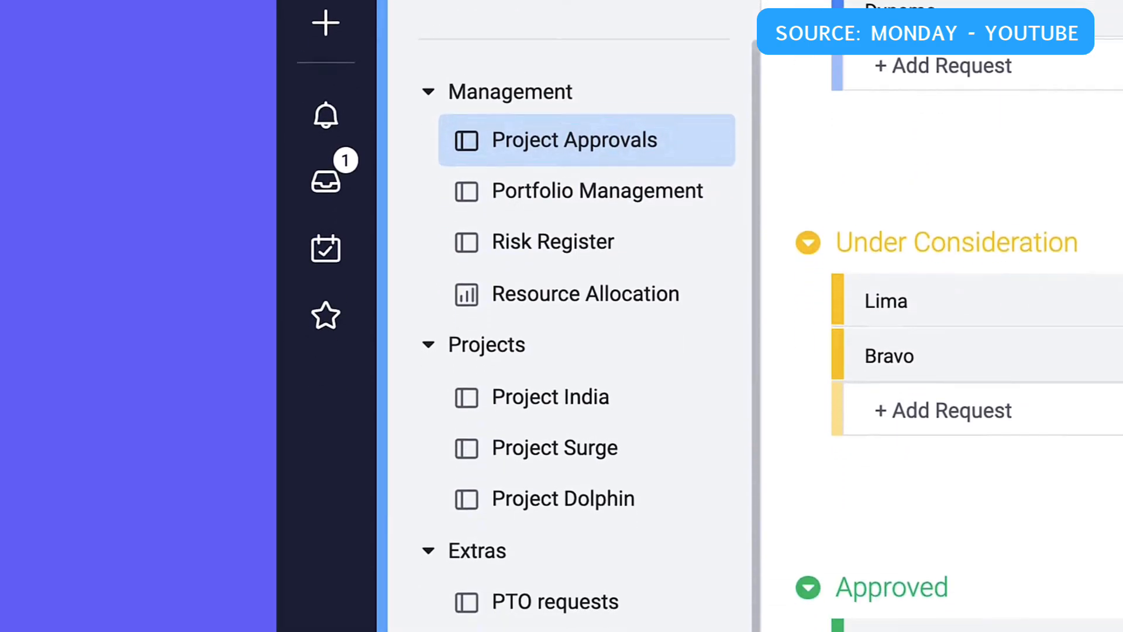
scroll("down", 3)
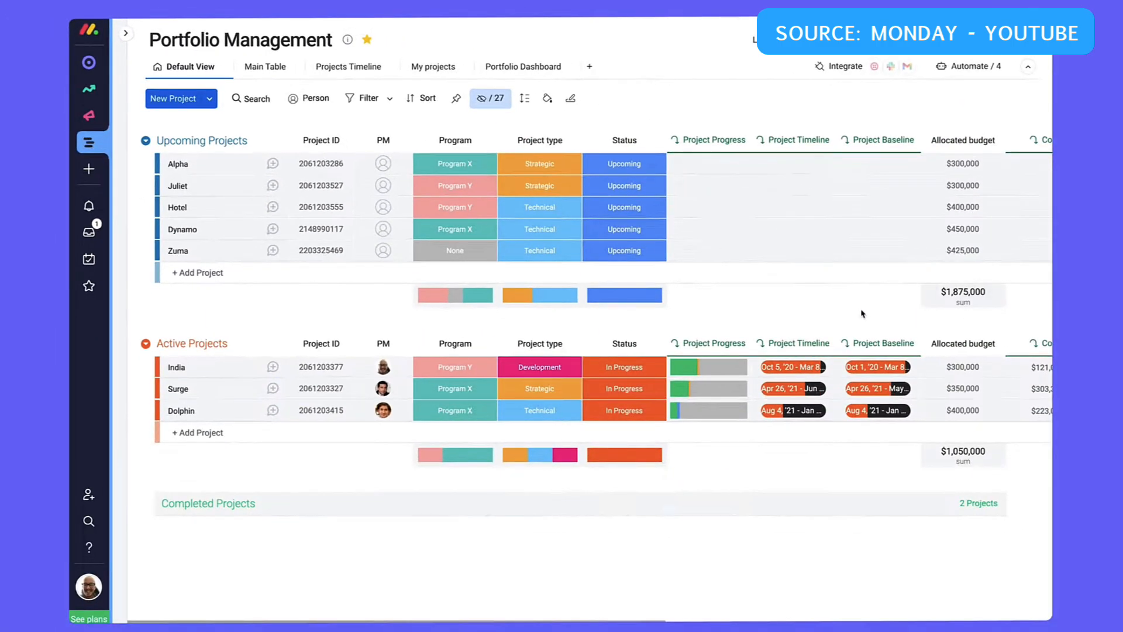
scroll("right", 3)
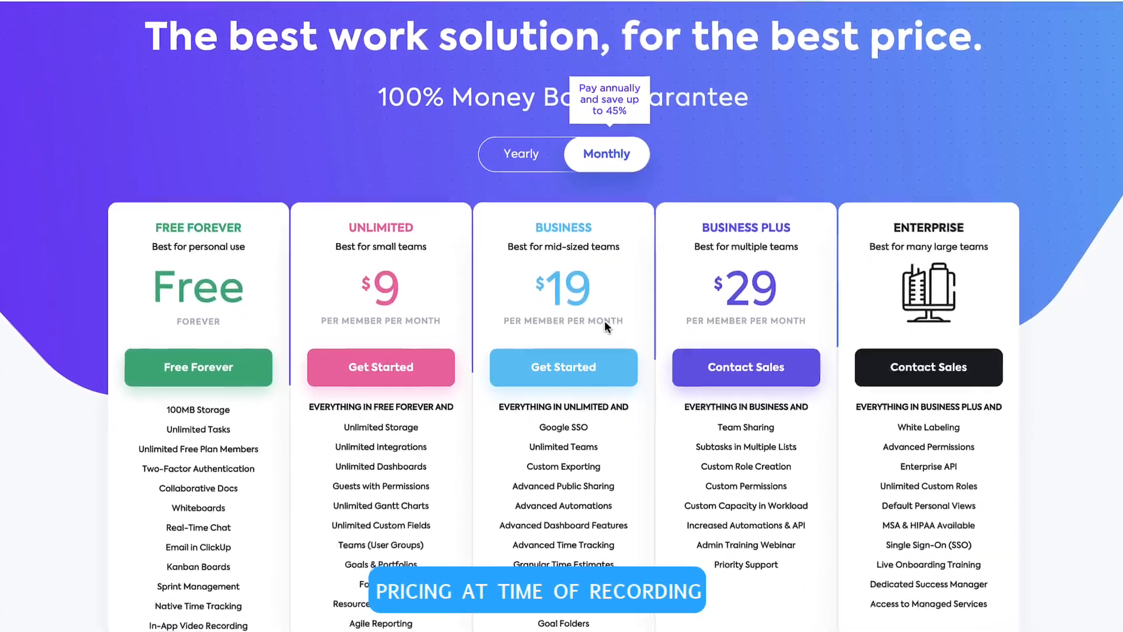
scroll("down", 3)
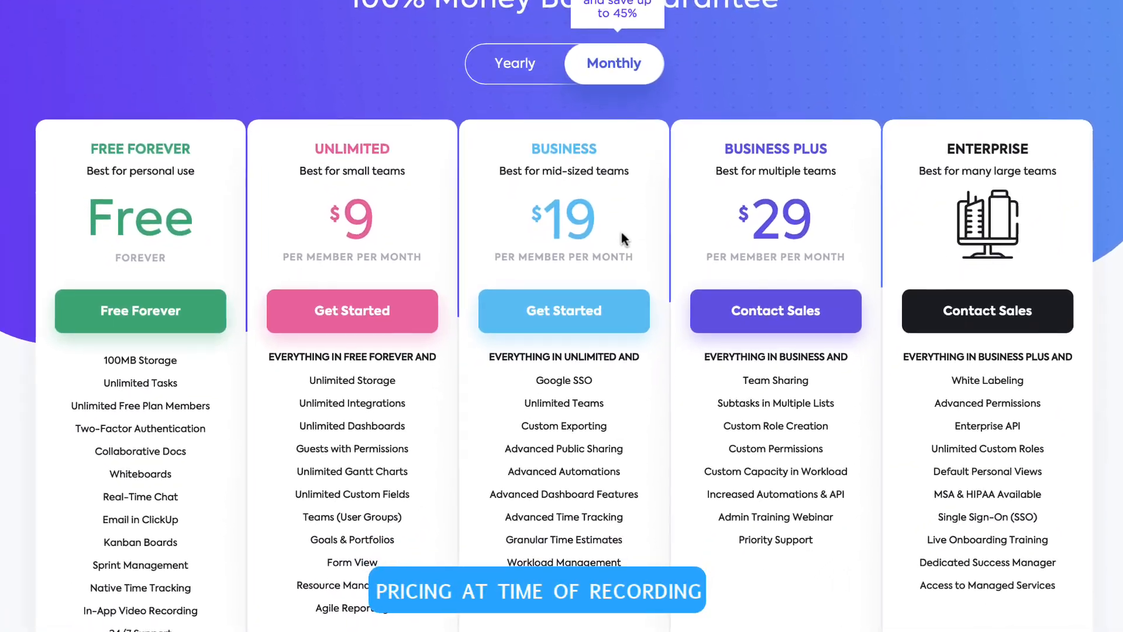
scroll("down", 3)
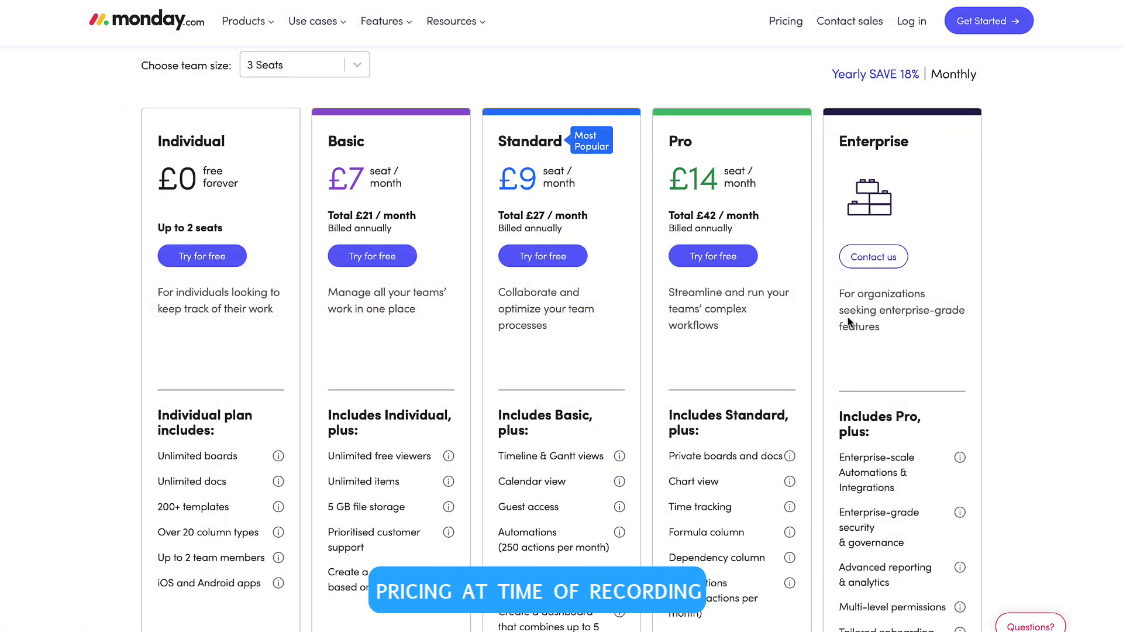
mouse_move(803, 262)
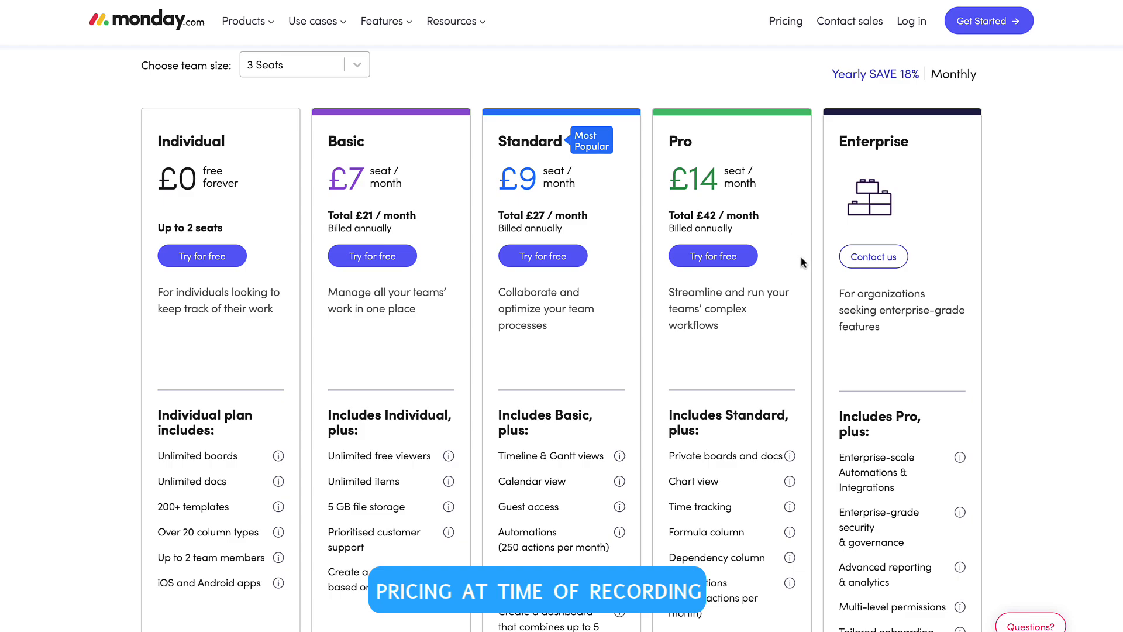
mouse_move(1096, 185)
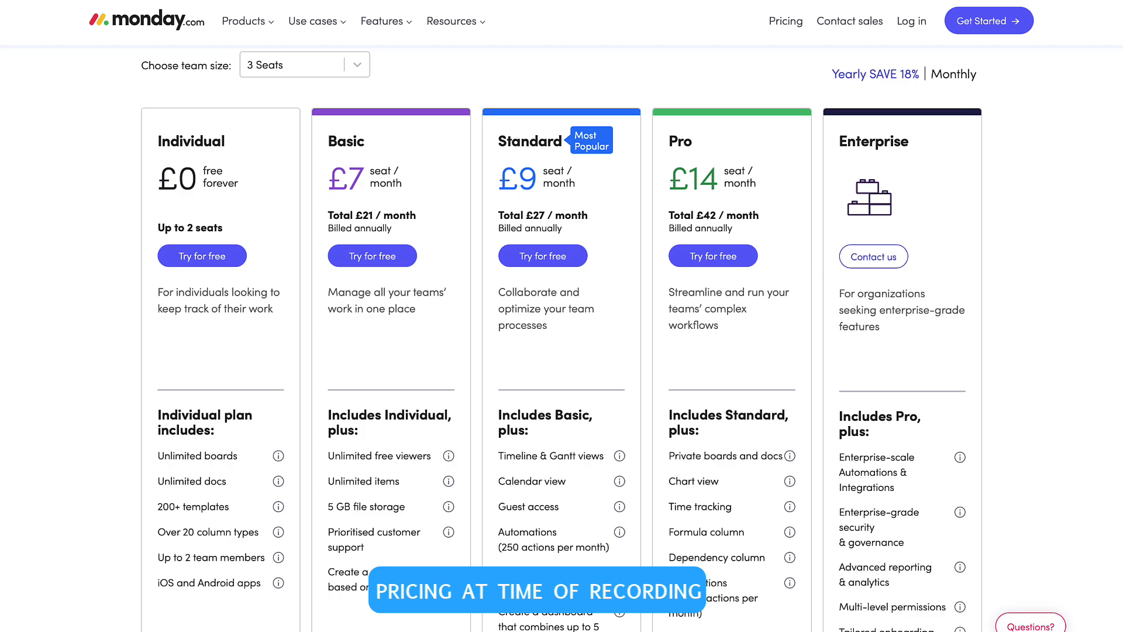
mouse_move(1027, 110)
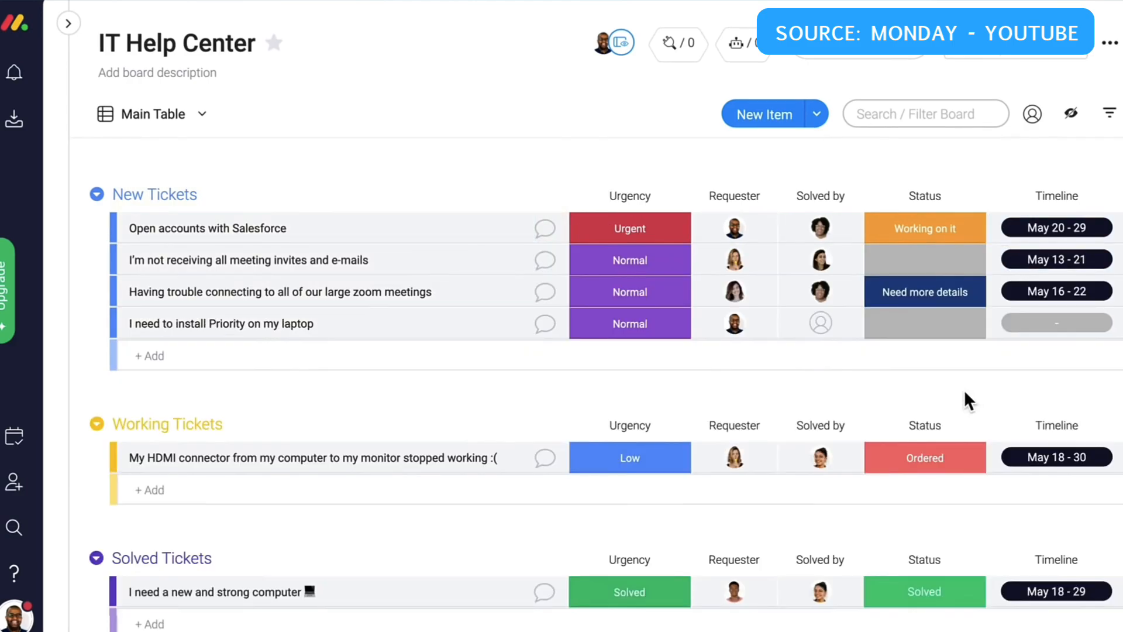
- Browse the monday projects workspace sidebar and open the Project Approvals board
left_click(202, 113)
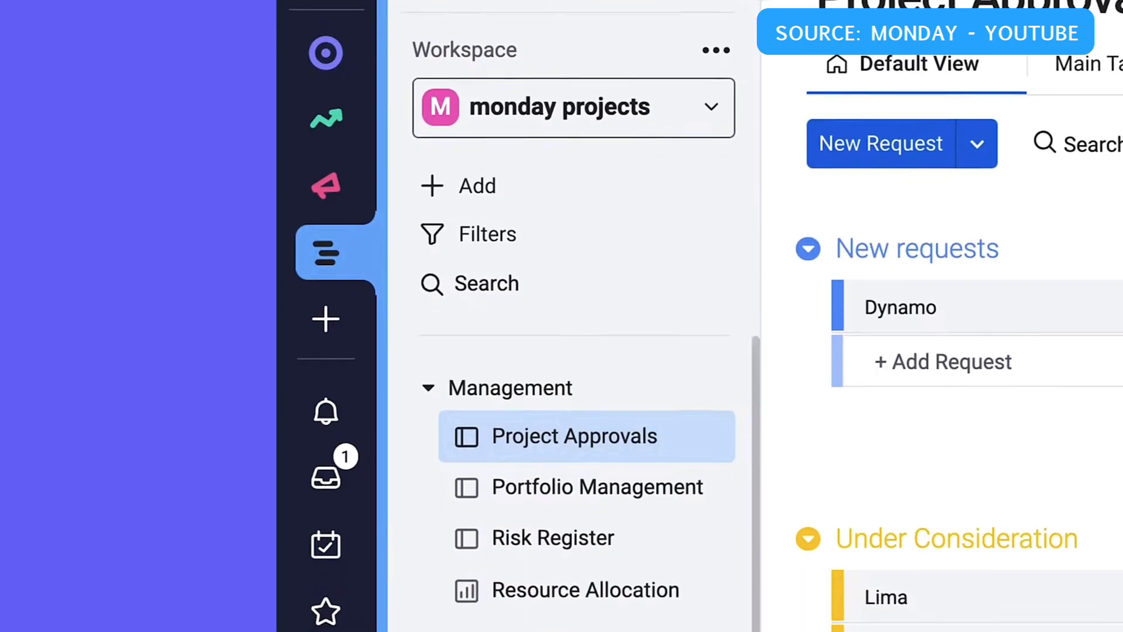
scroll("down", 3)
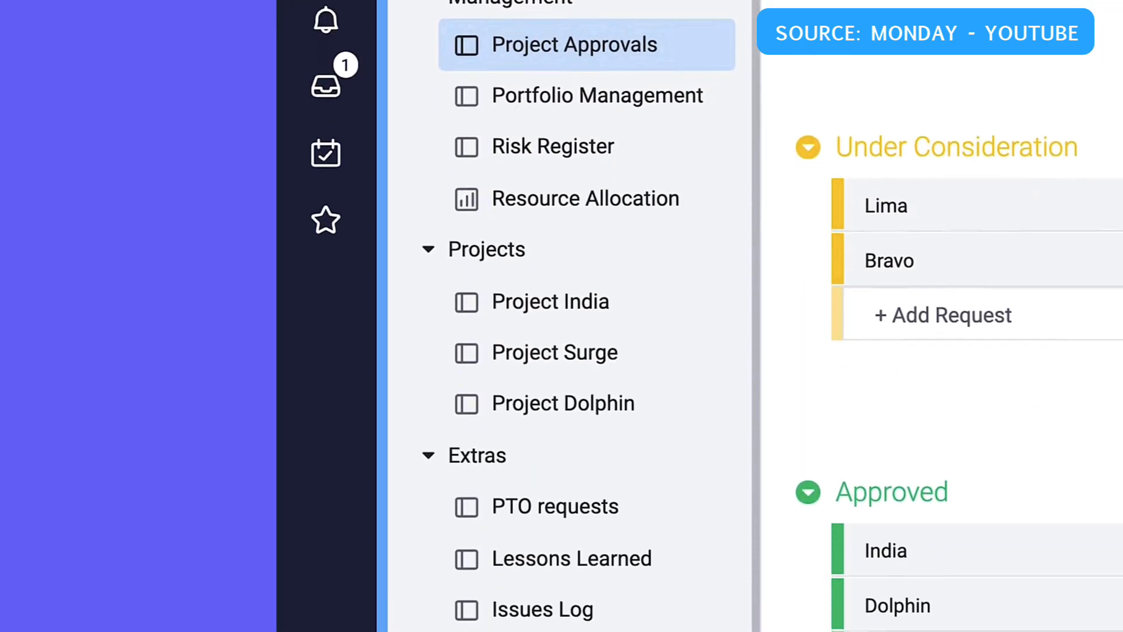
left_click(596, 95)
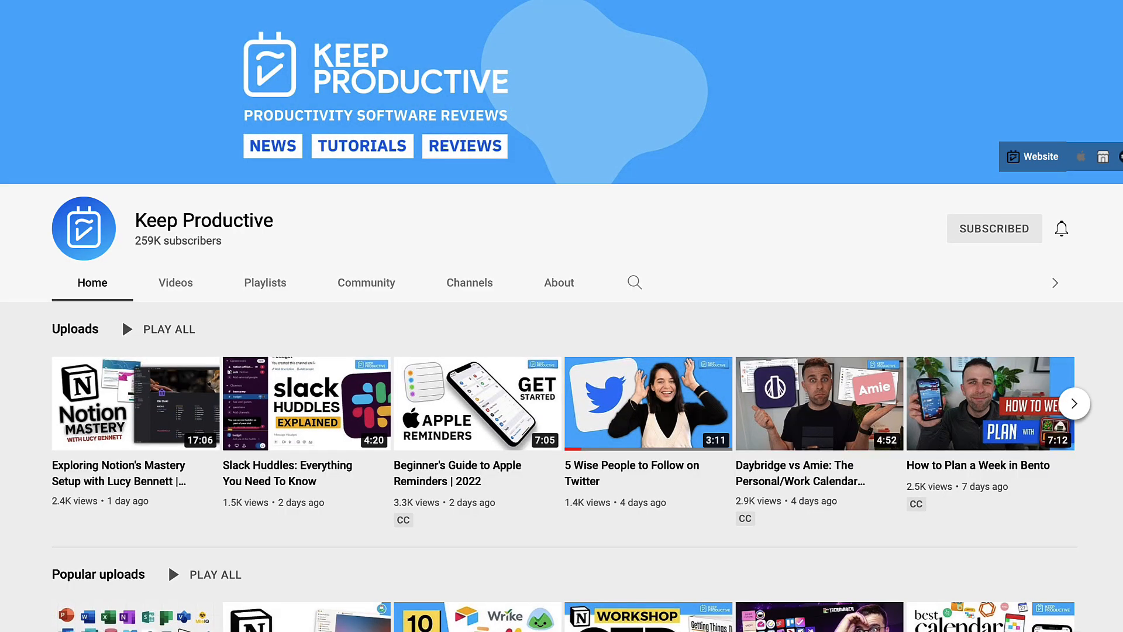
scroll("down", 3)
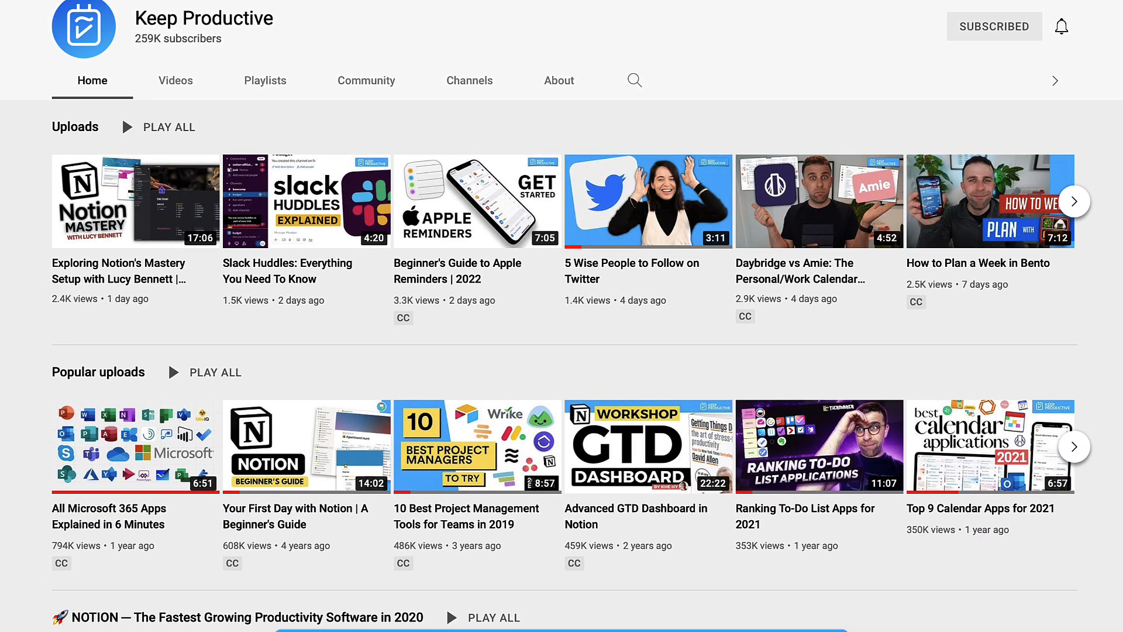
scroll("down", 3)
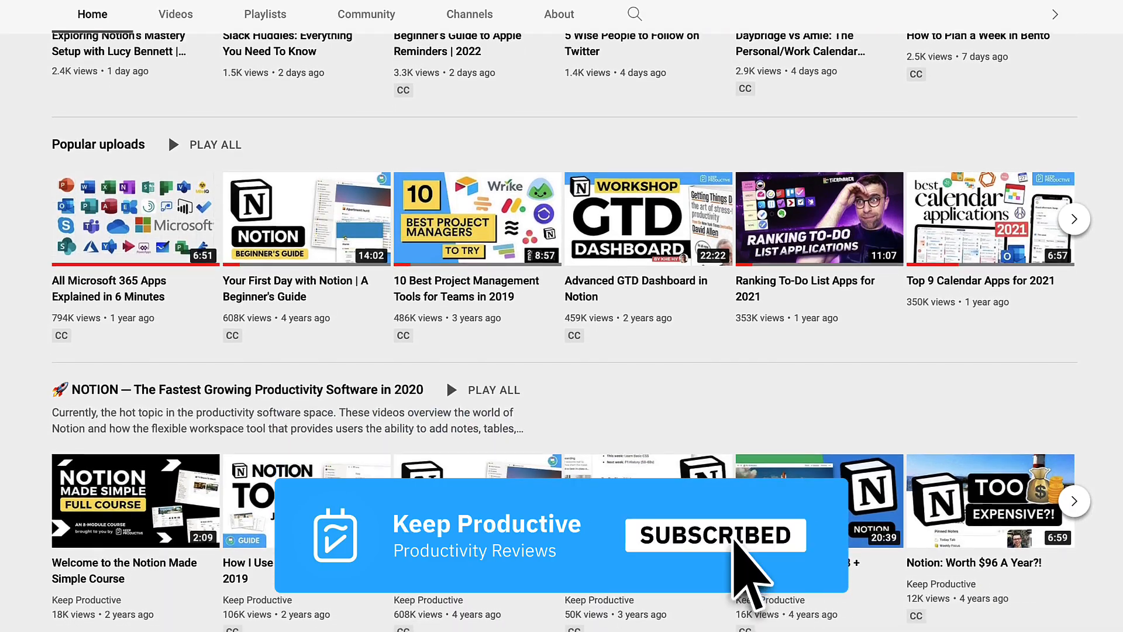
scroll("down", 3)
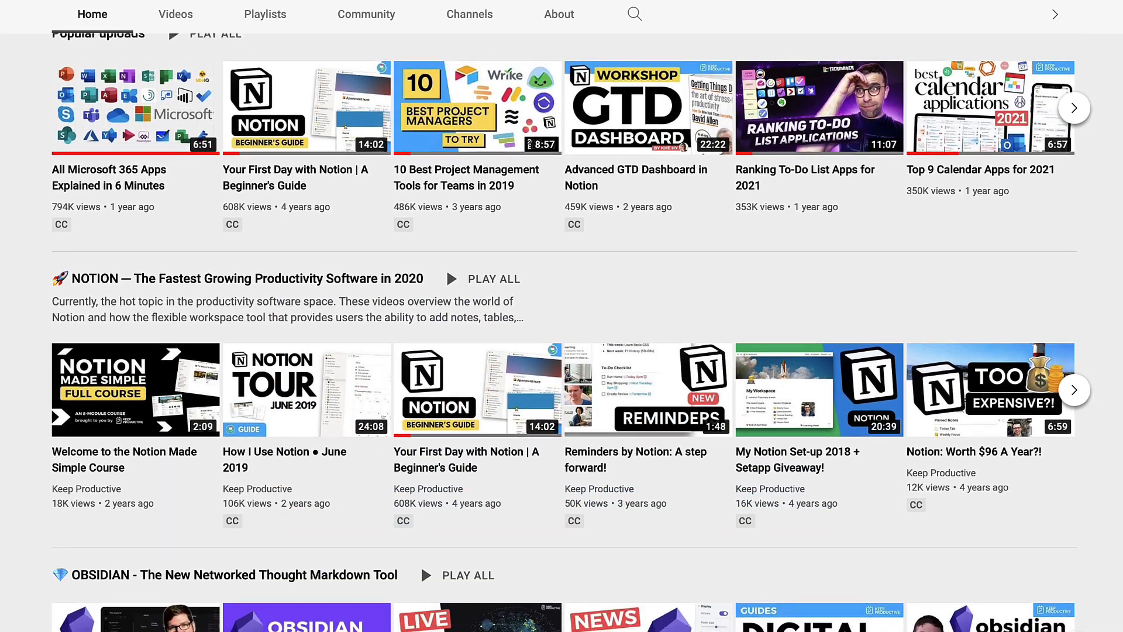
scroll("down", 3)
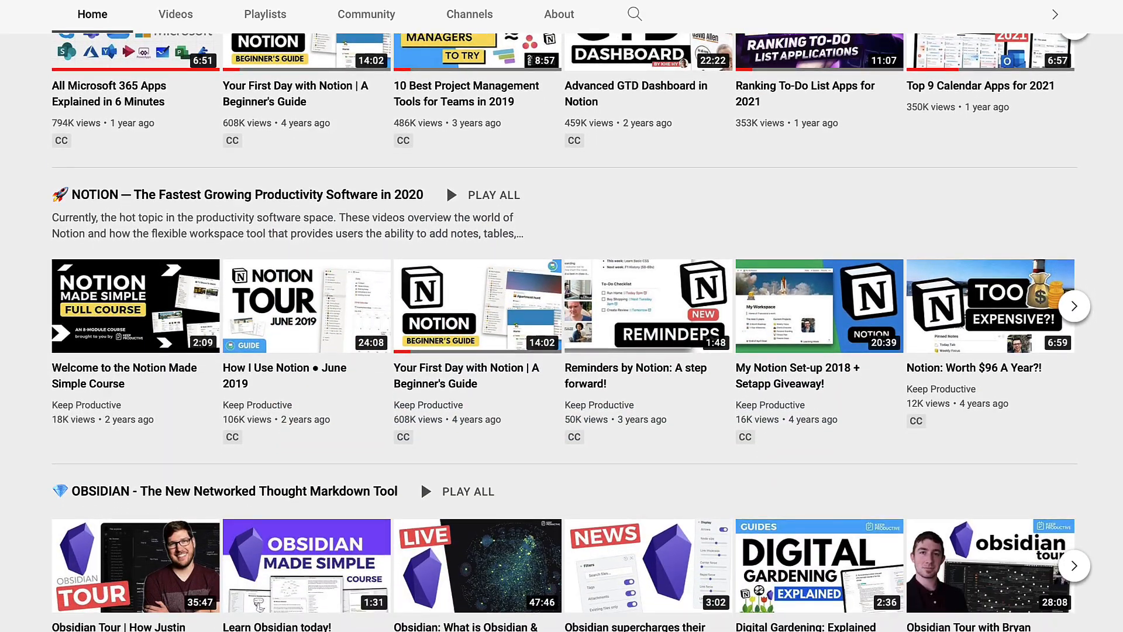
scroll("down", 3)
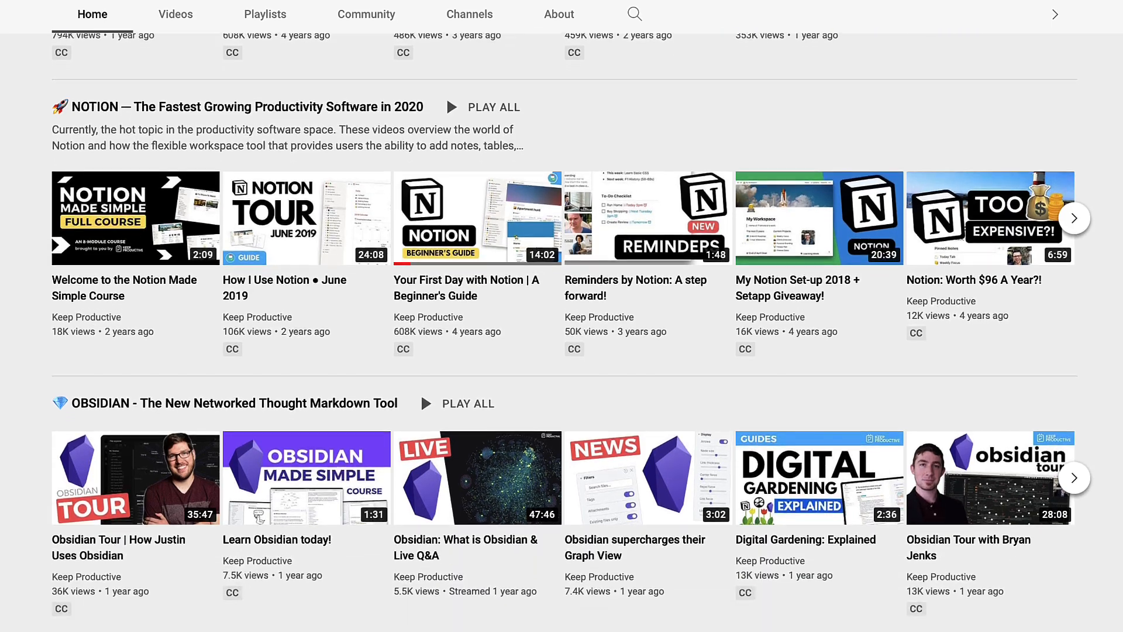